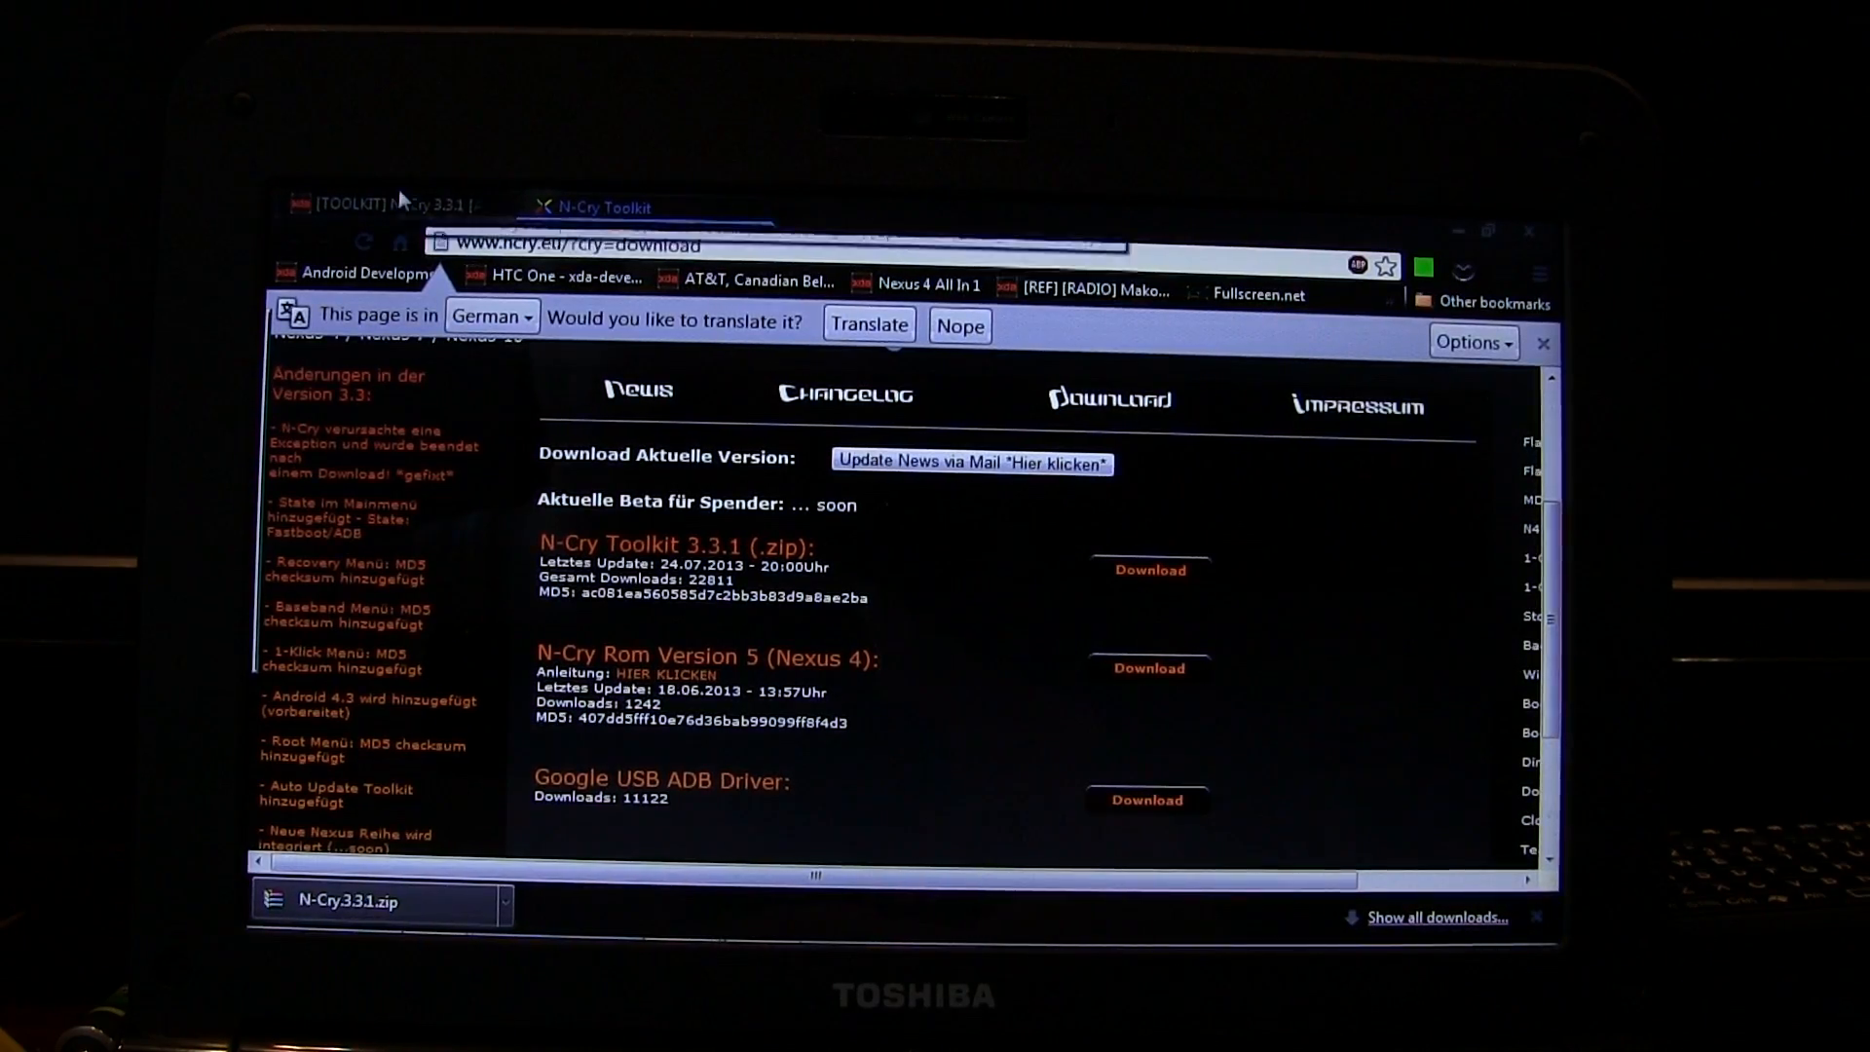
Look over the XDA thread and download page, then go into the N-cry folder in Downloads.
left_click(382, 207)
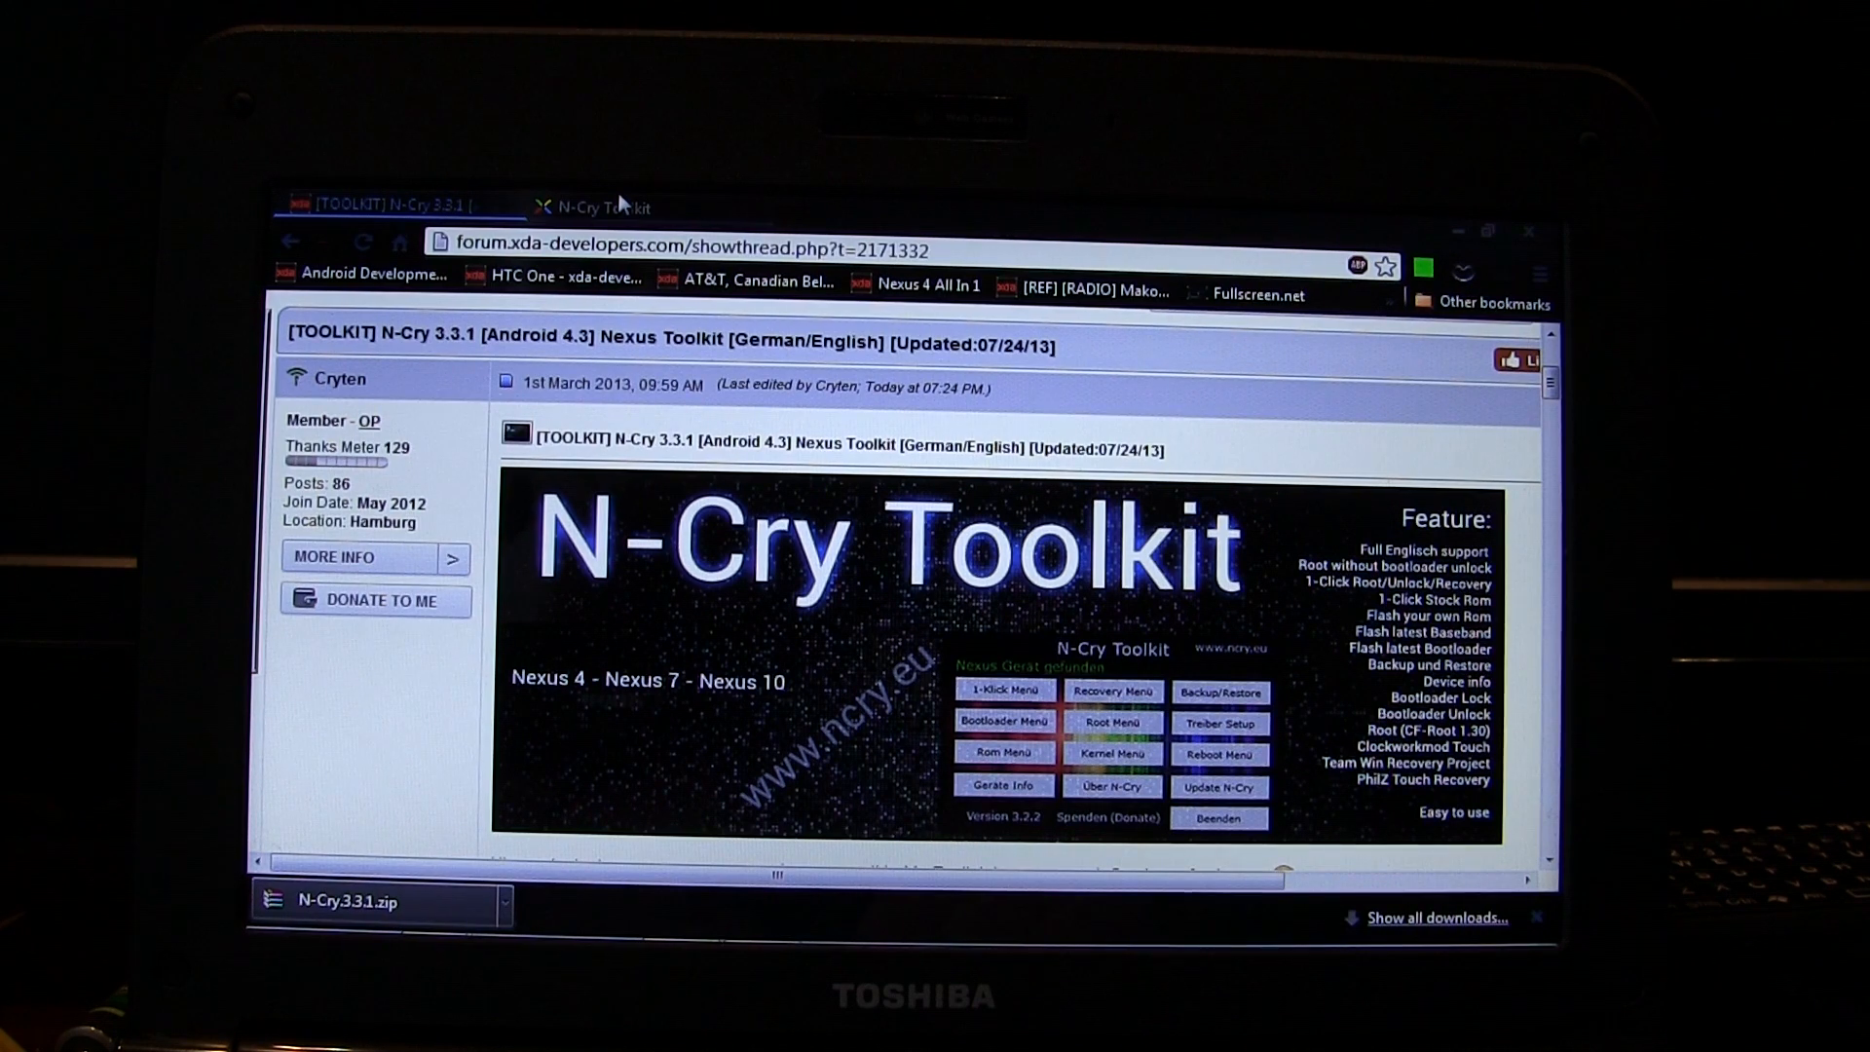
left_click(604, 207)
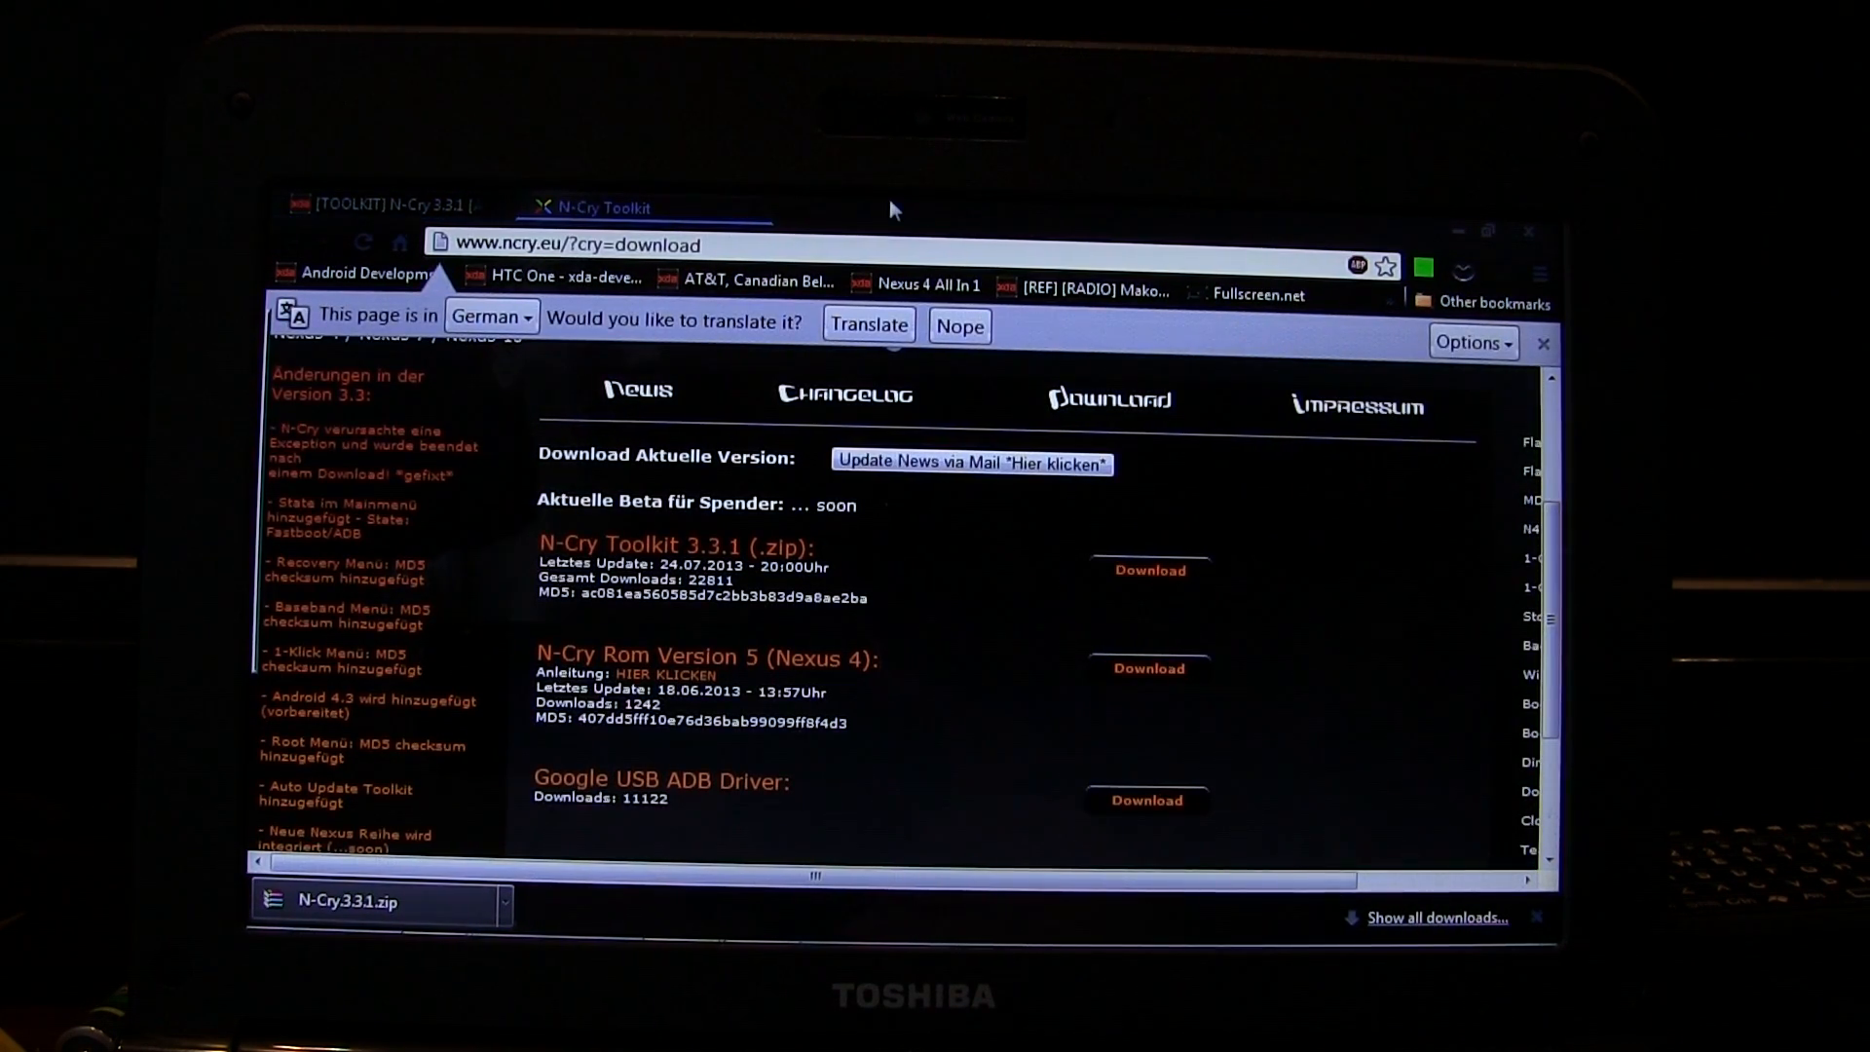
mouse_move(943, 577)
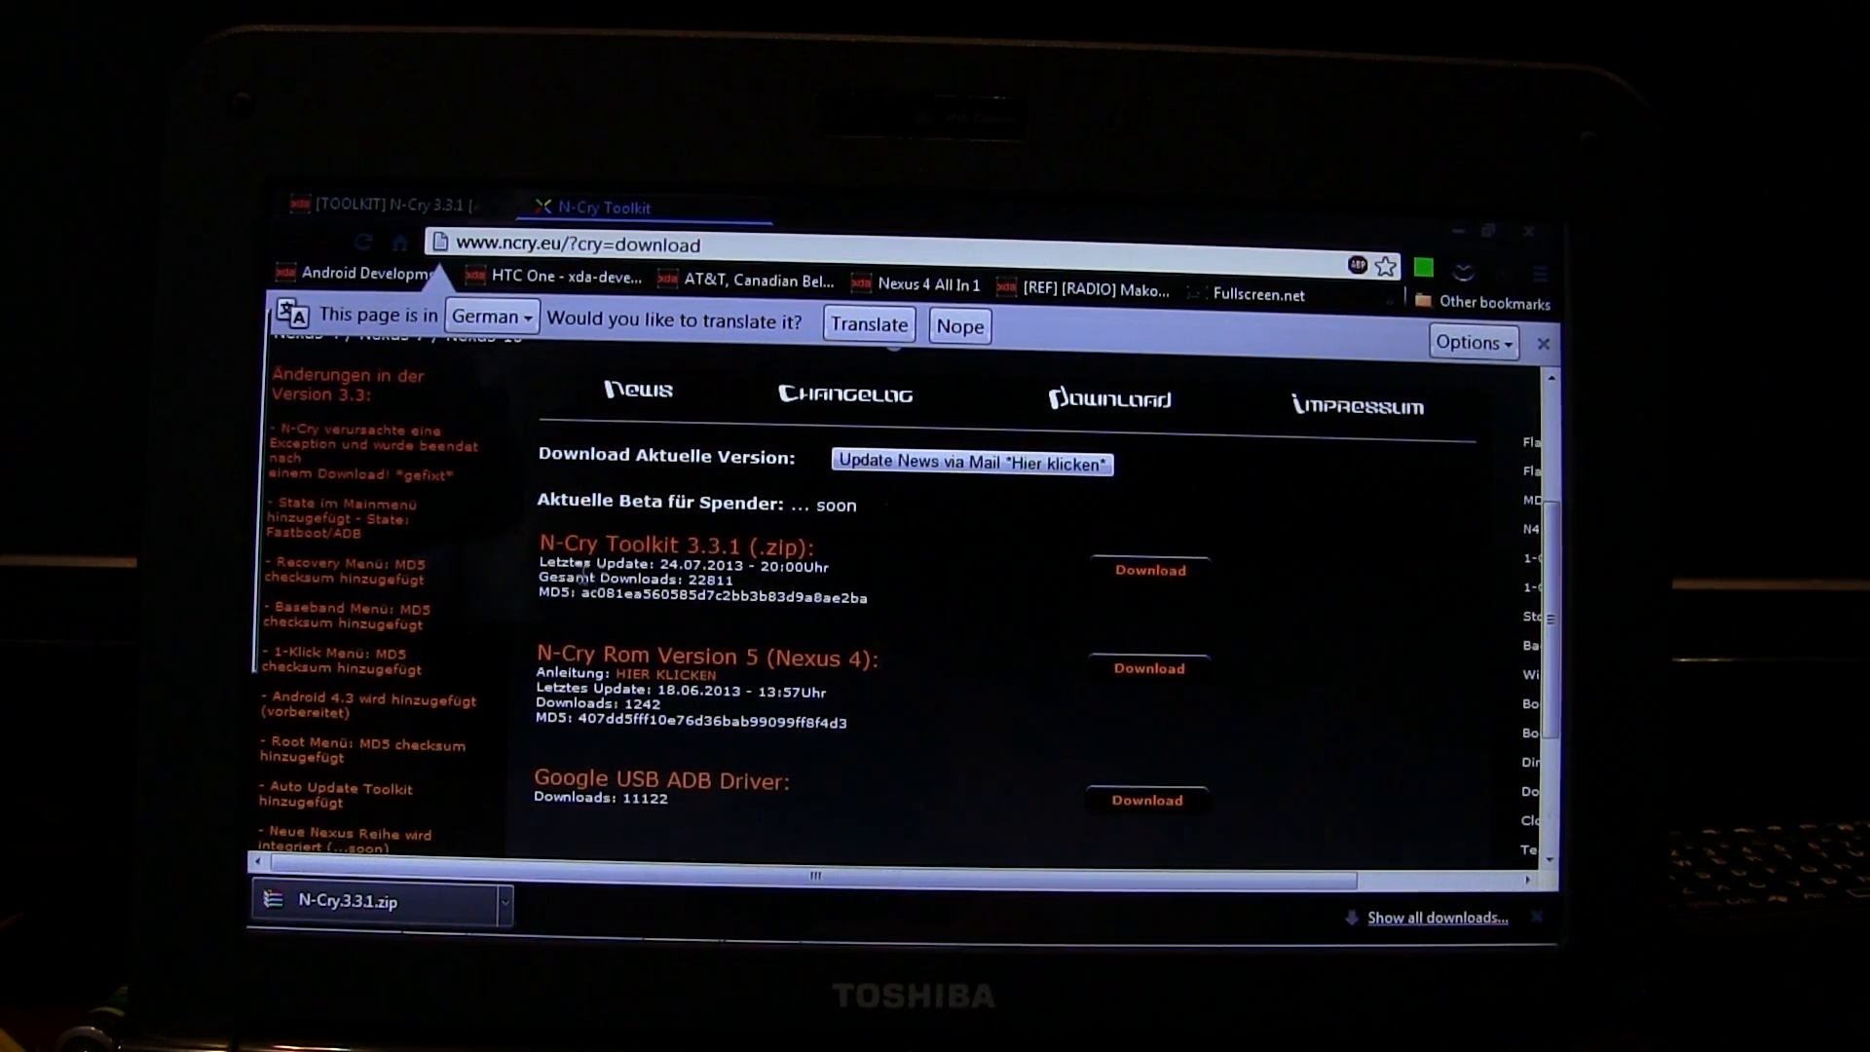
mouse_move(922, 580)
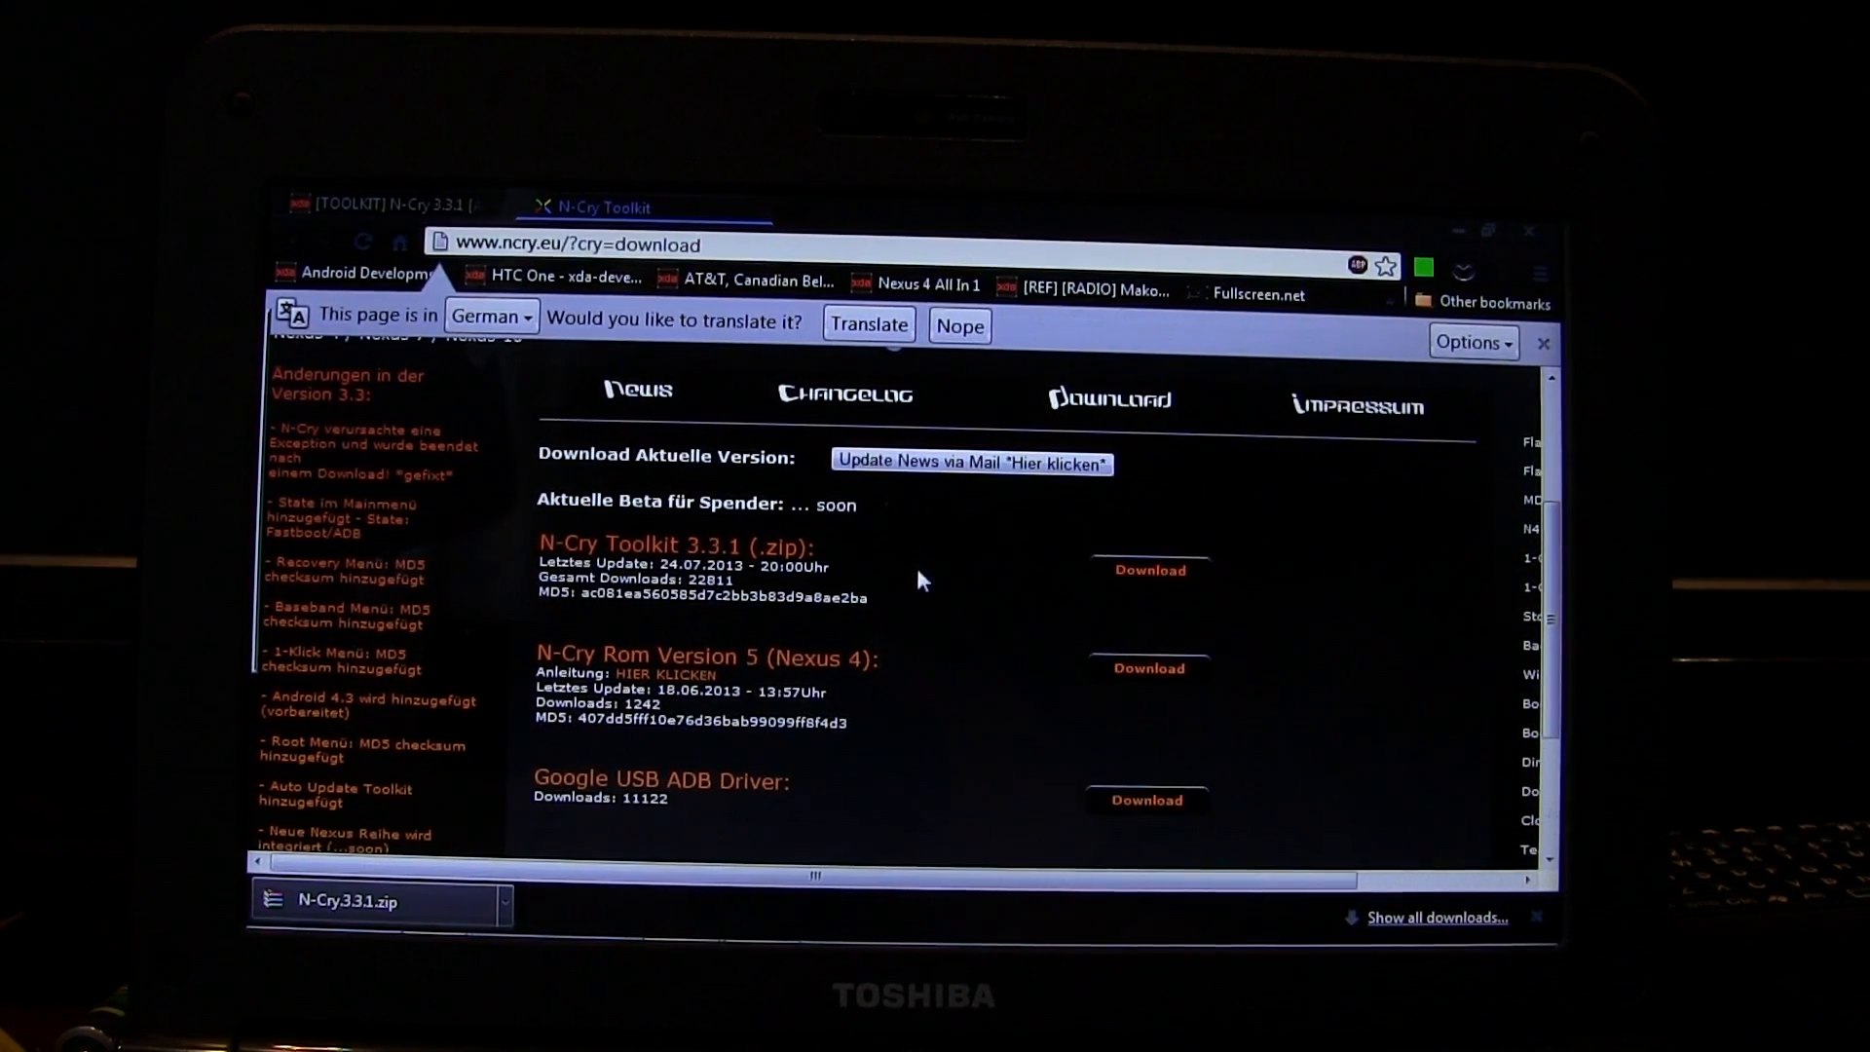
mouse_move(1147, 568)
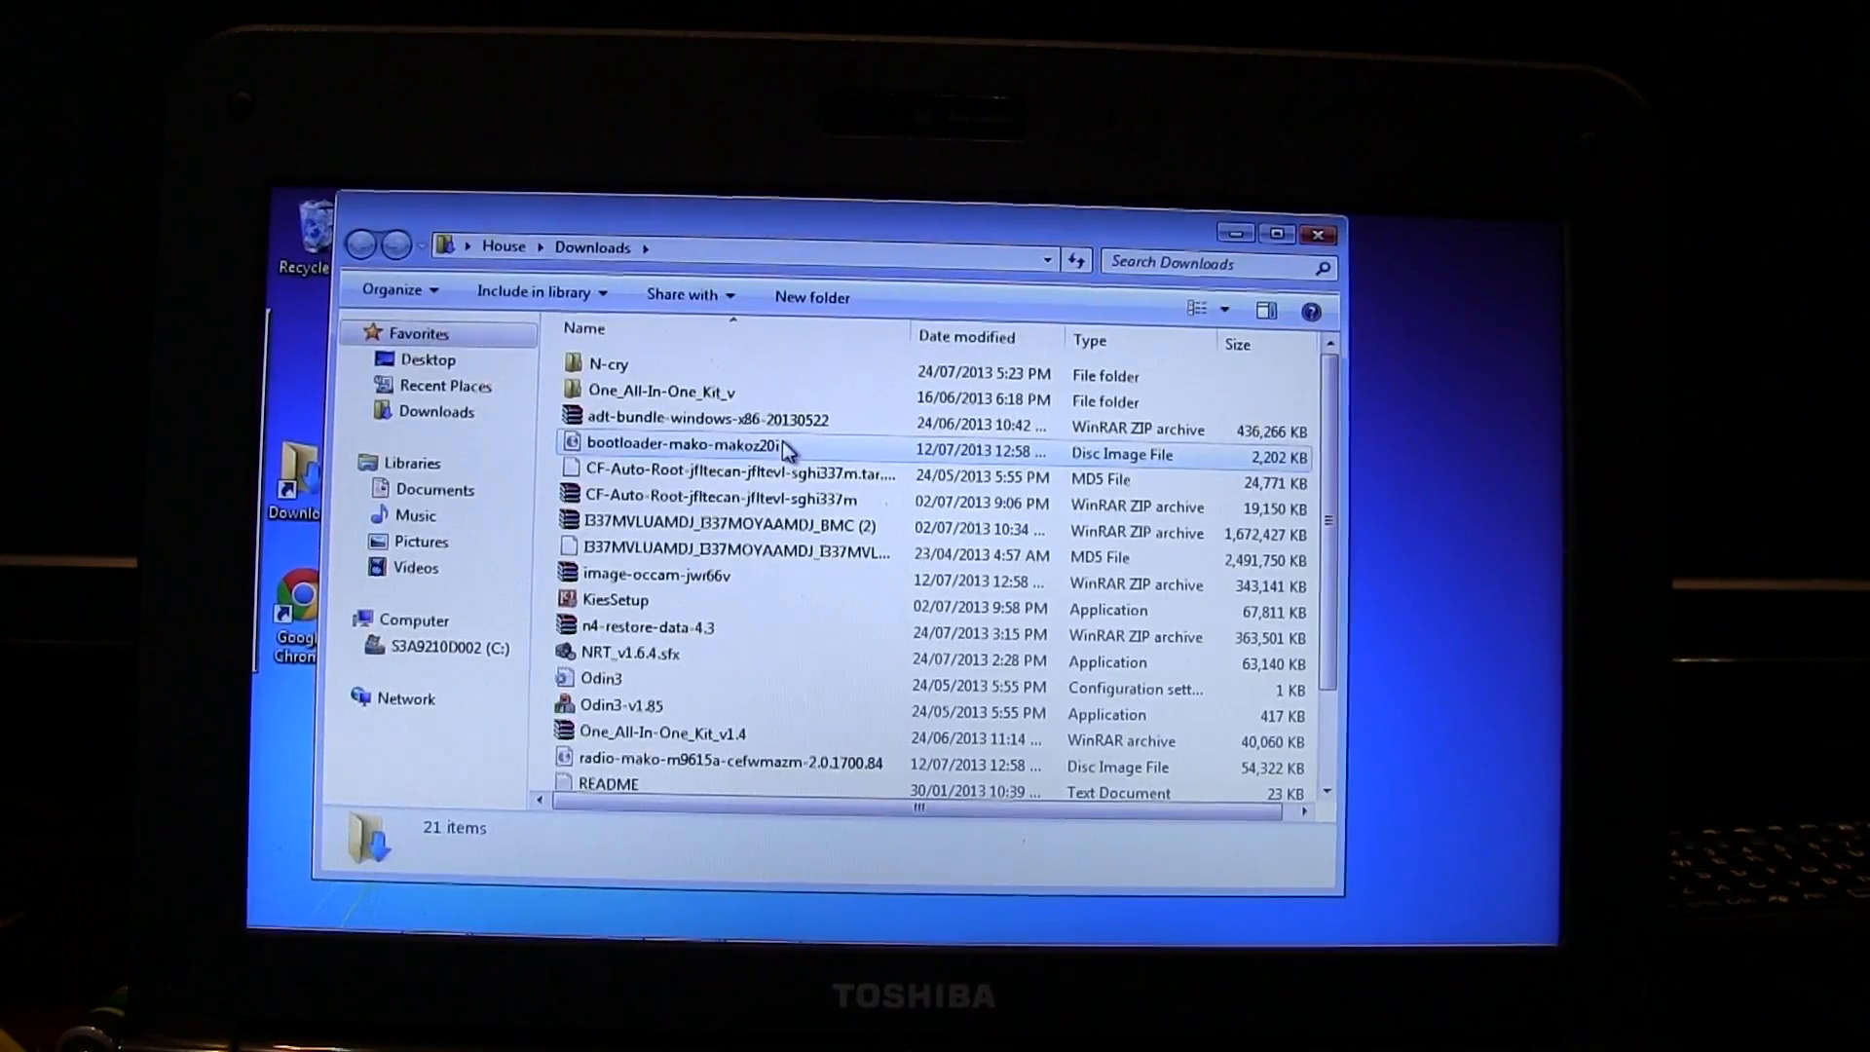
left_click(607, 364)
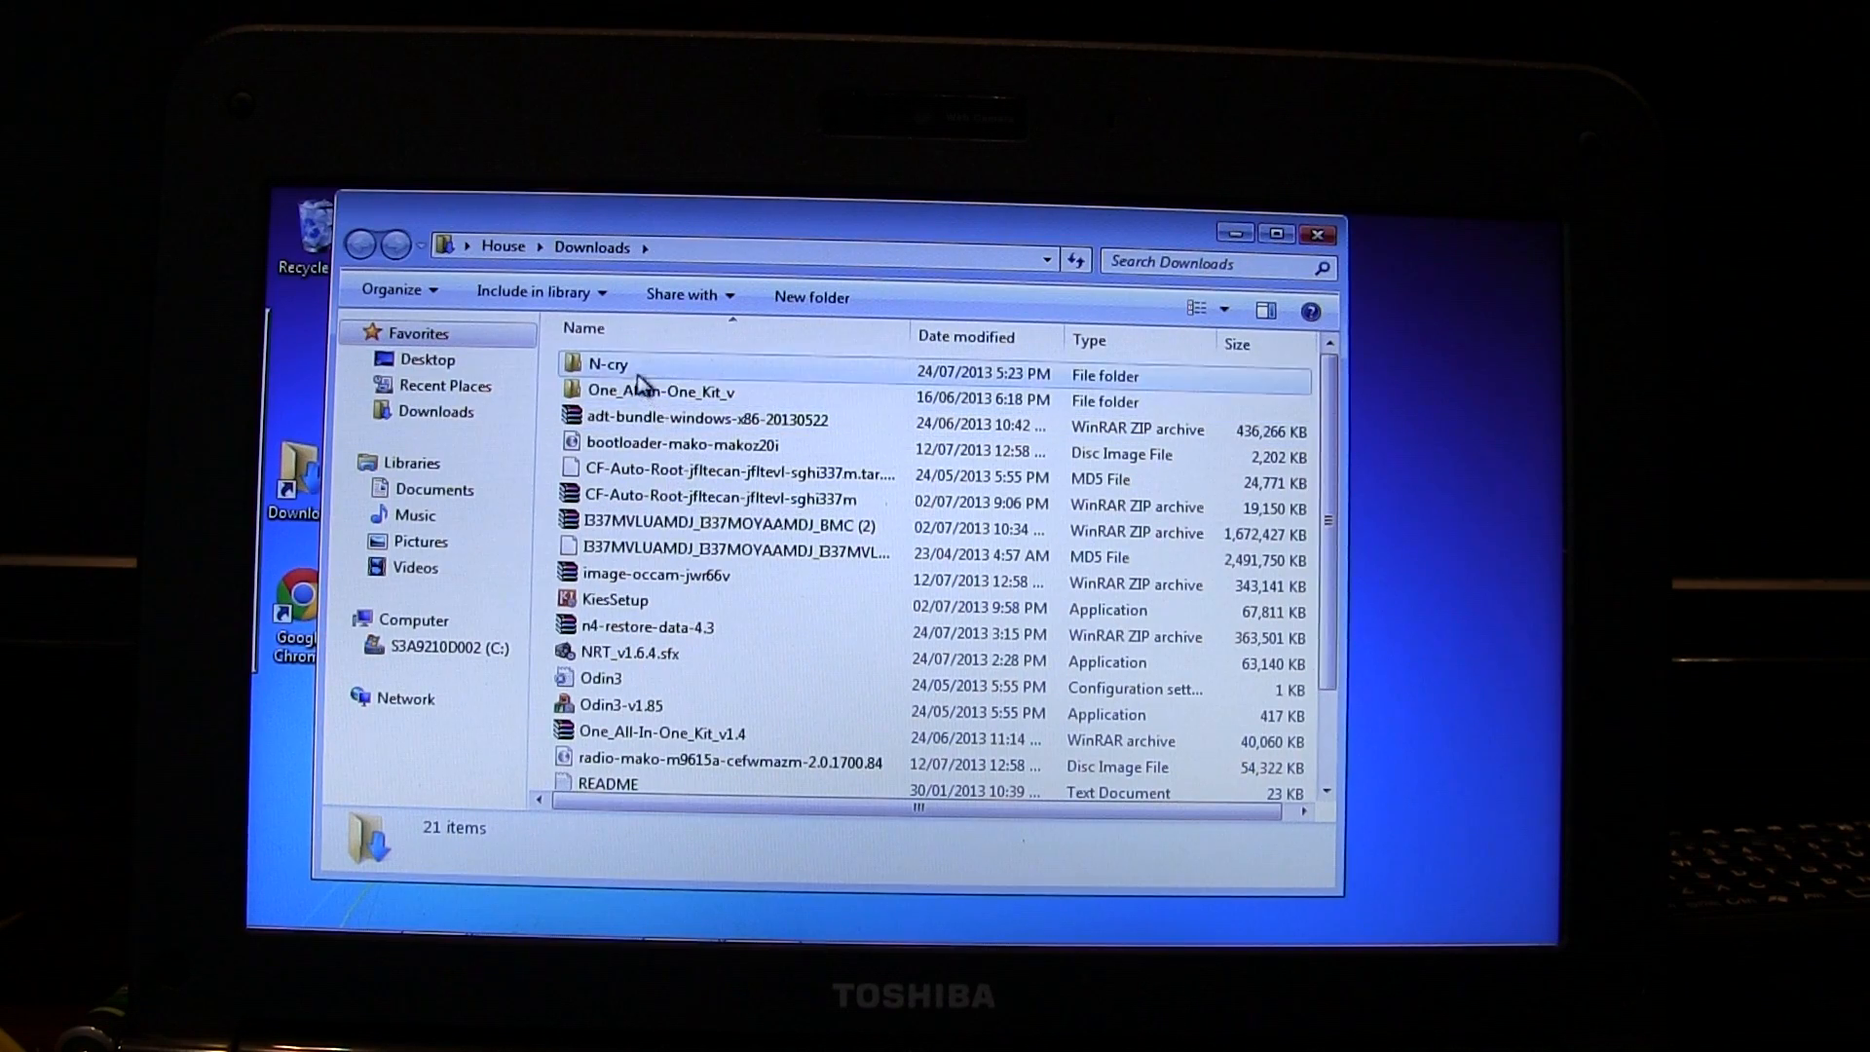
double_click(608, 365)
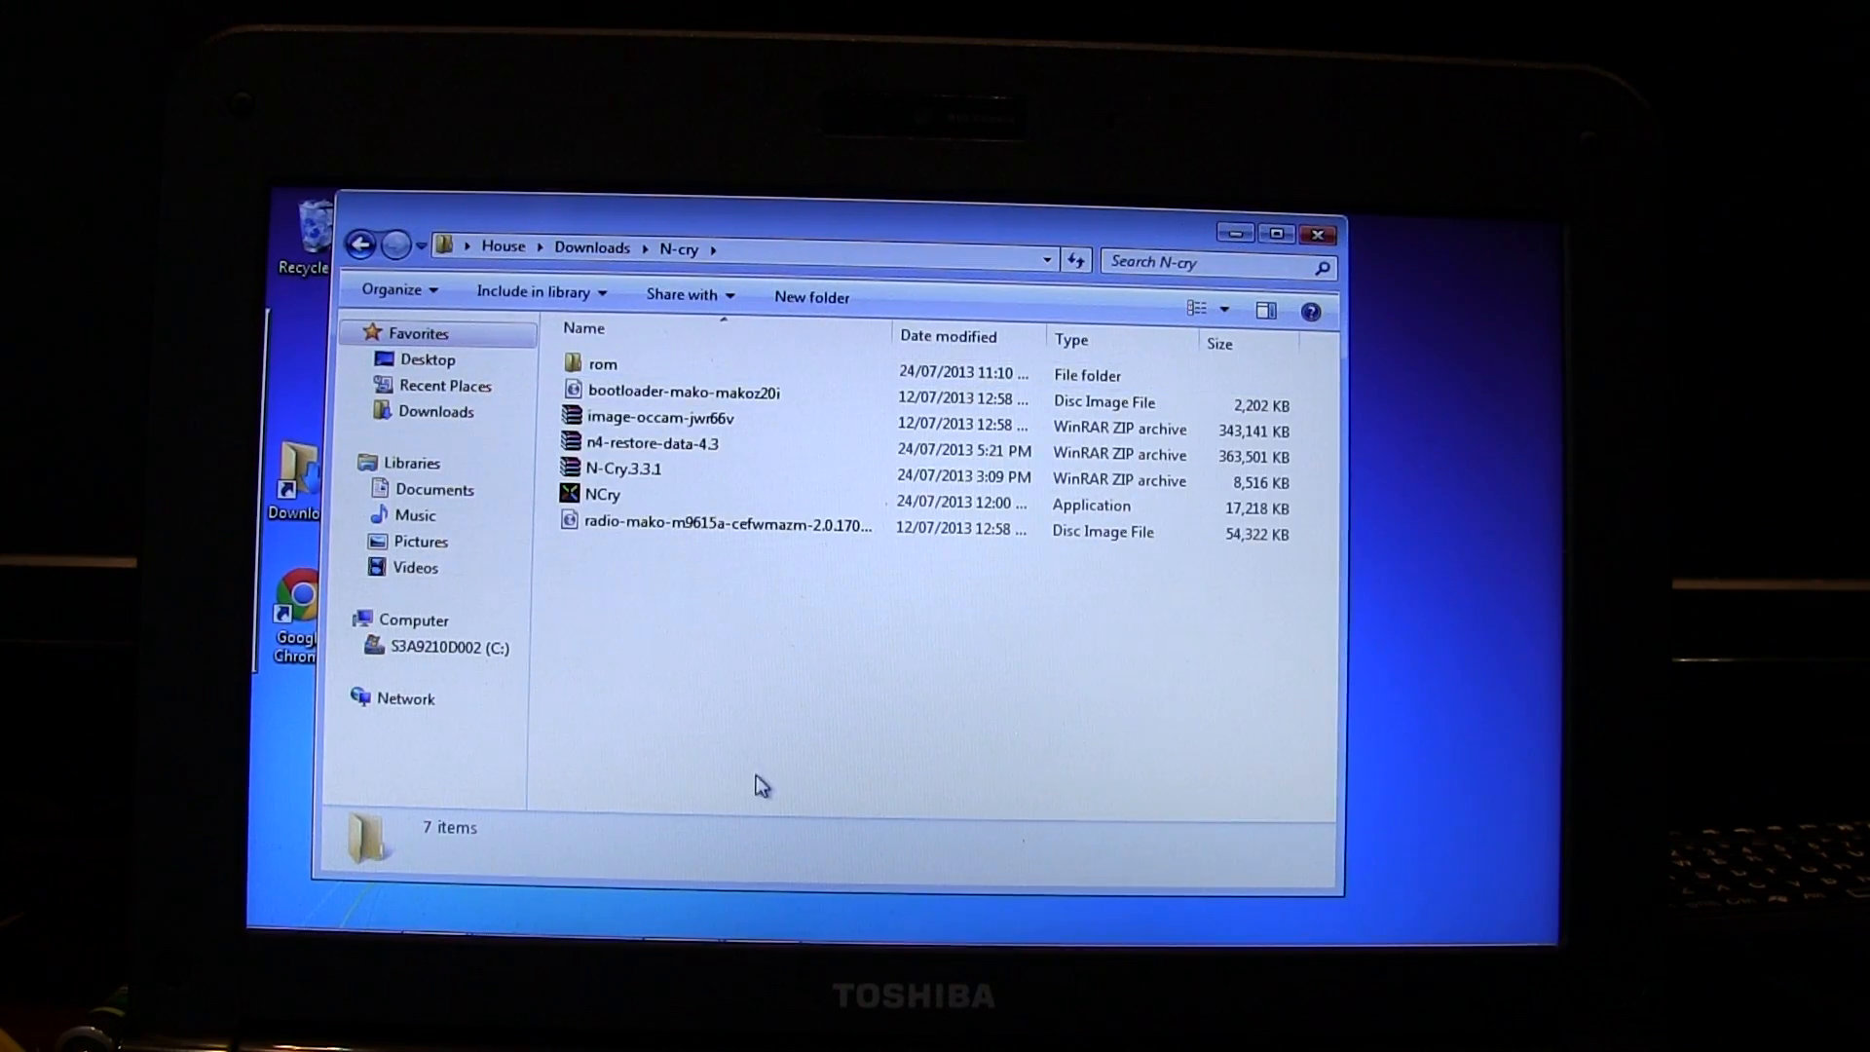
mouse_move(719, 583)
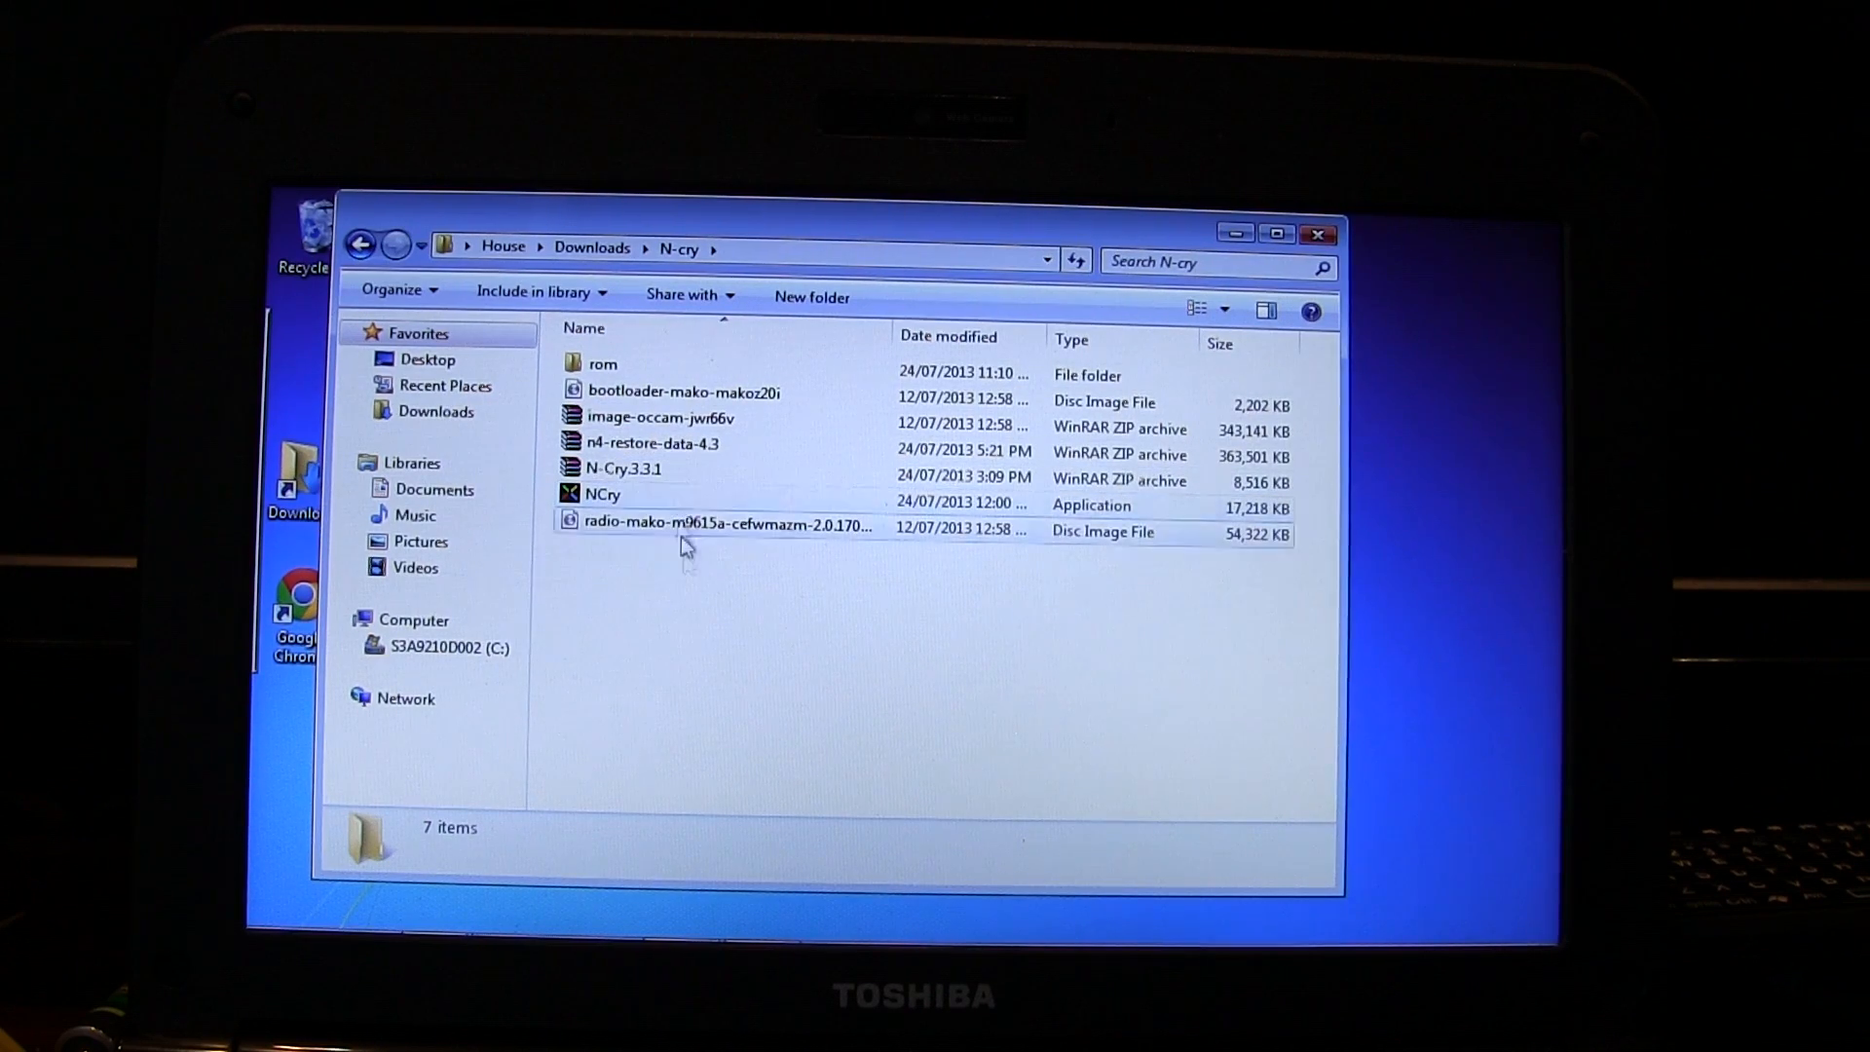
Launch the NCry application from the N-cry folder.
left_click(602, 493)
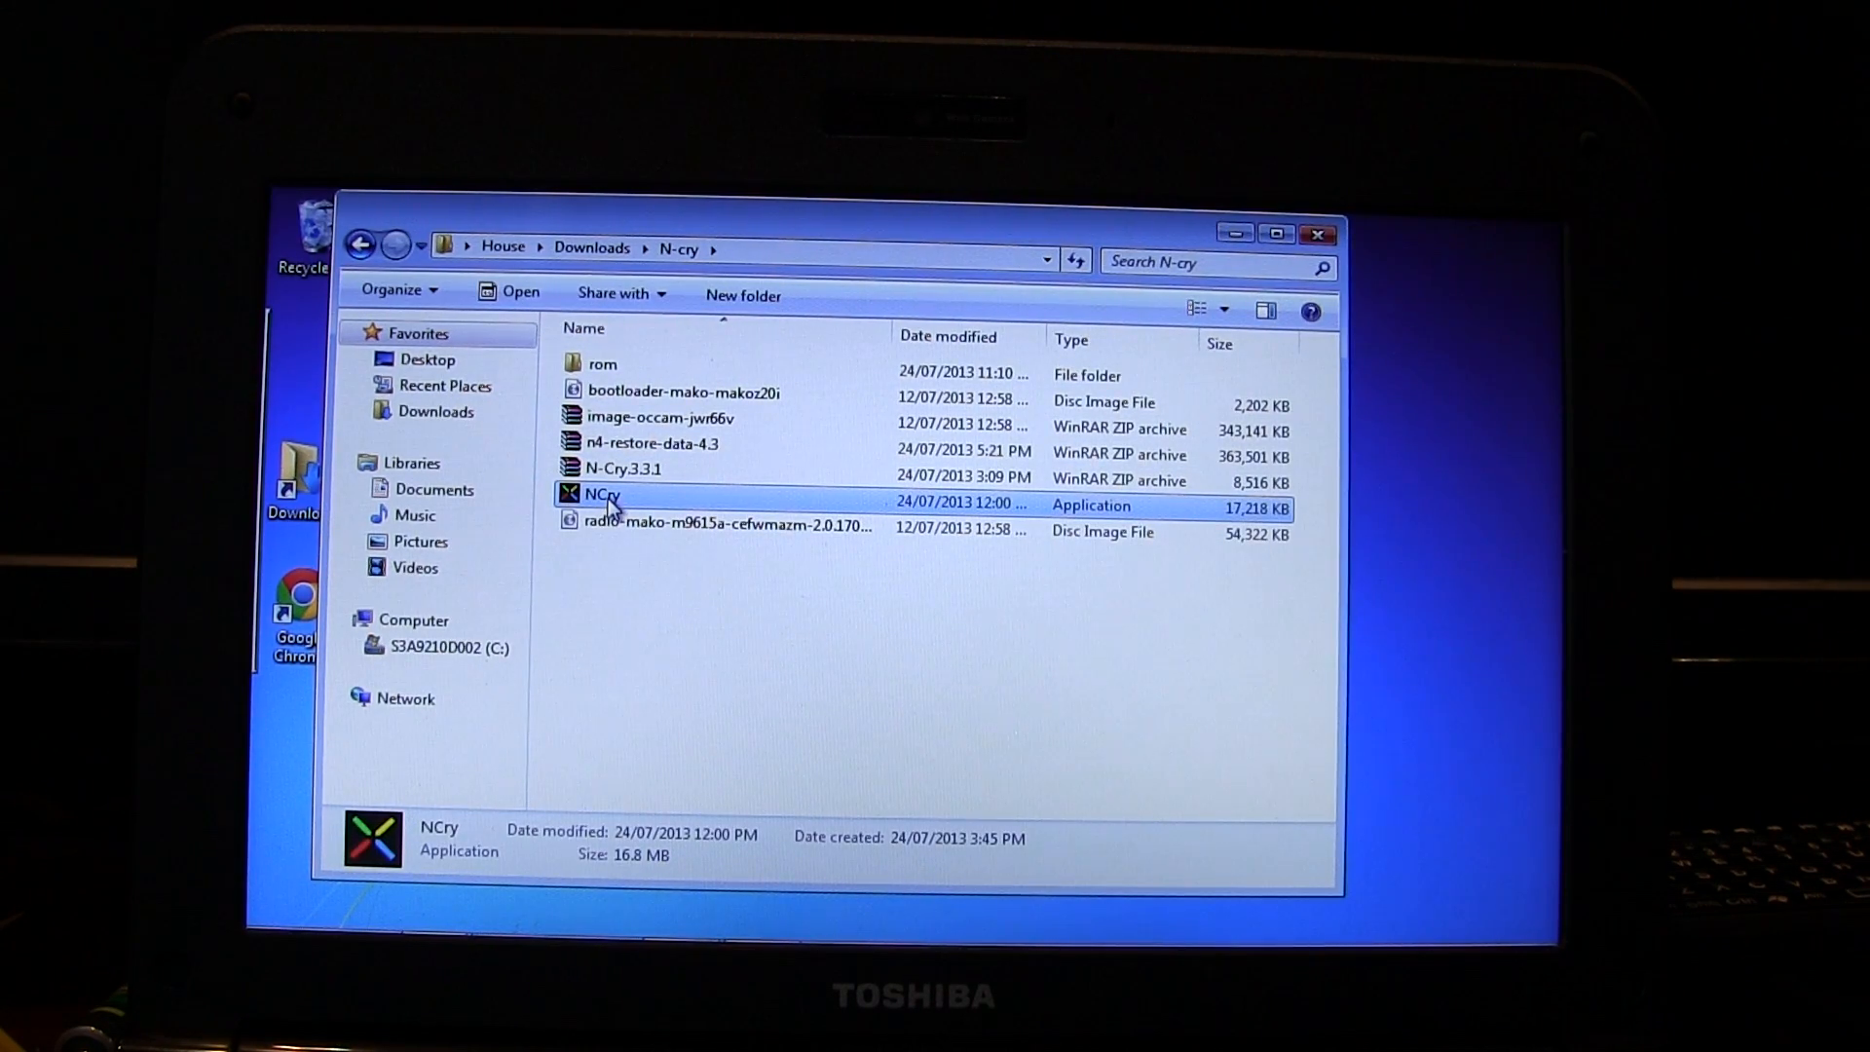
left_click(602, 364)
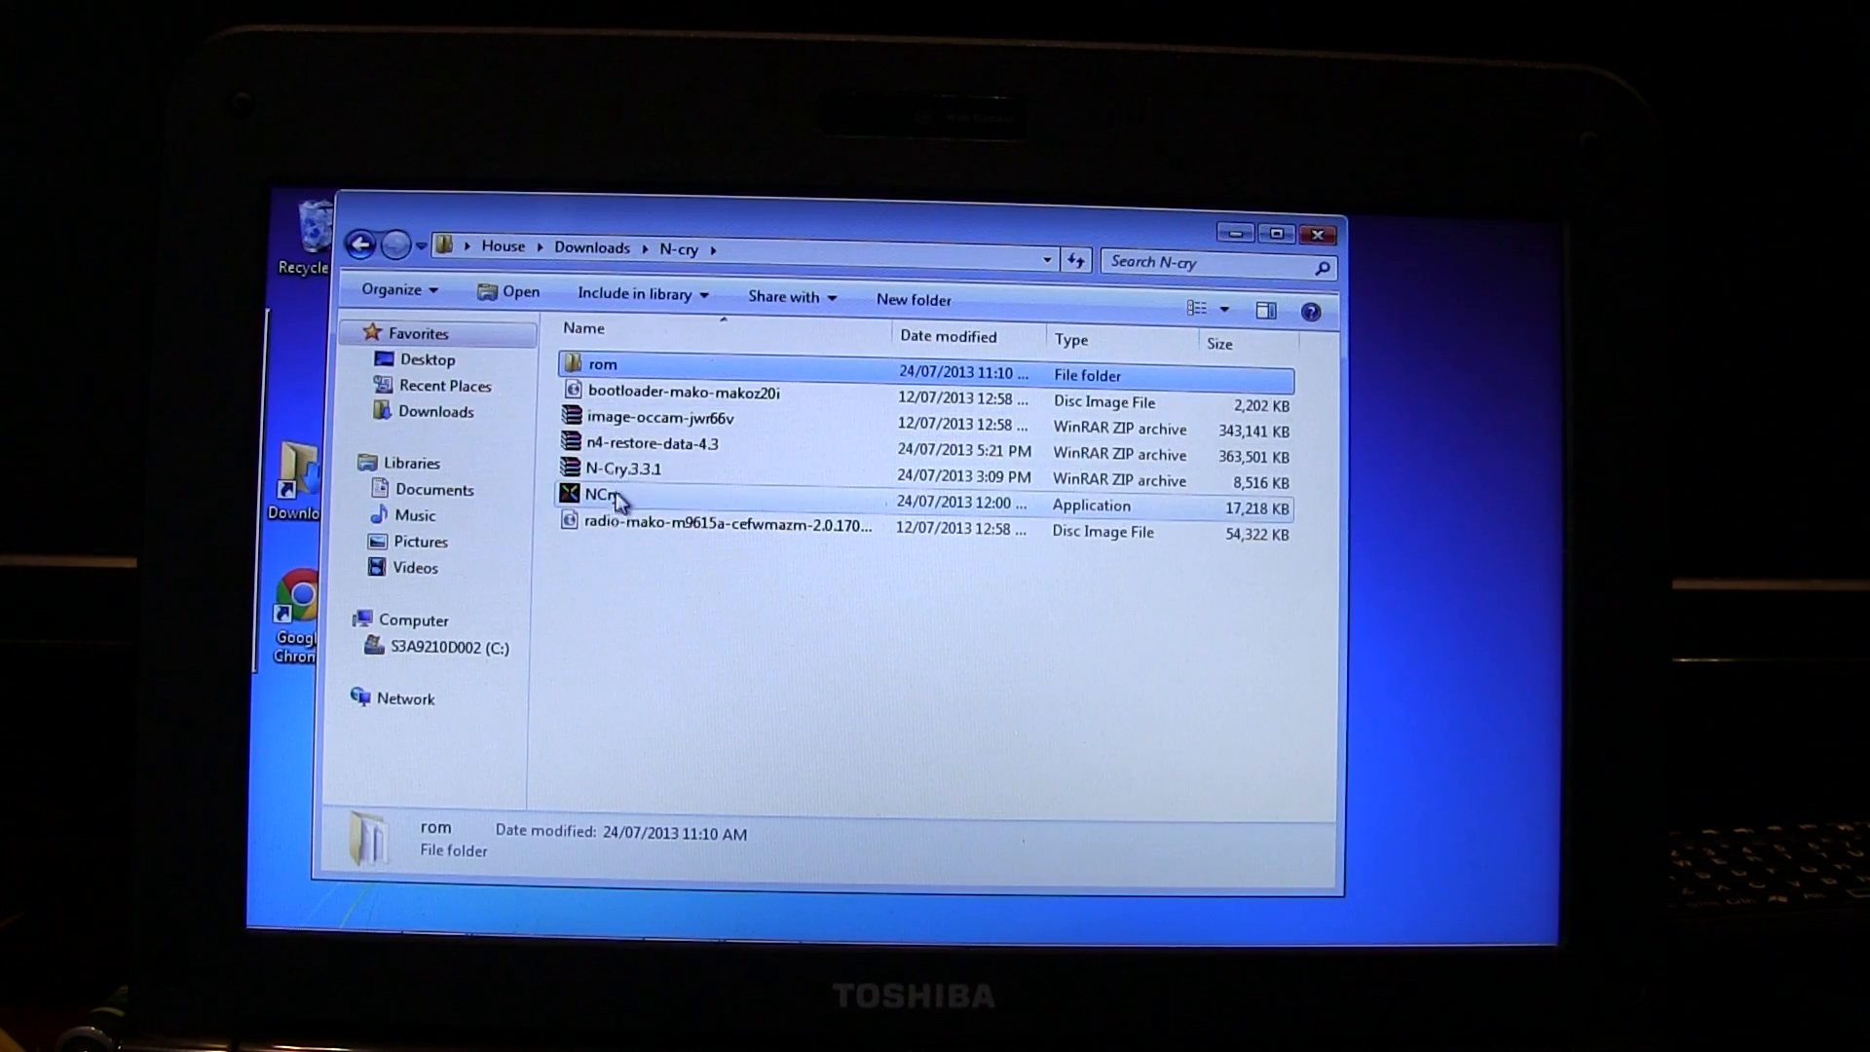
left_click(602, 495)
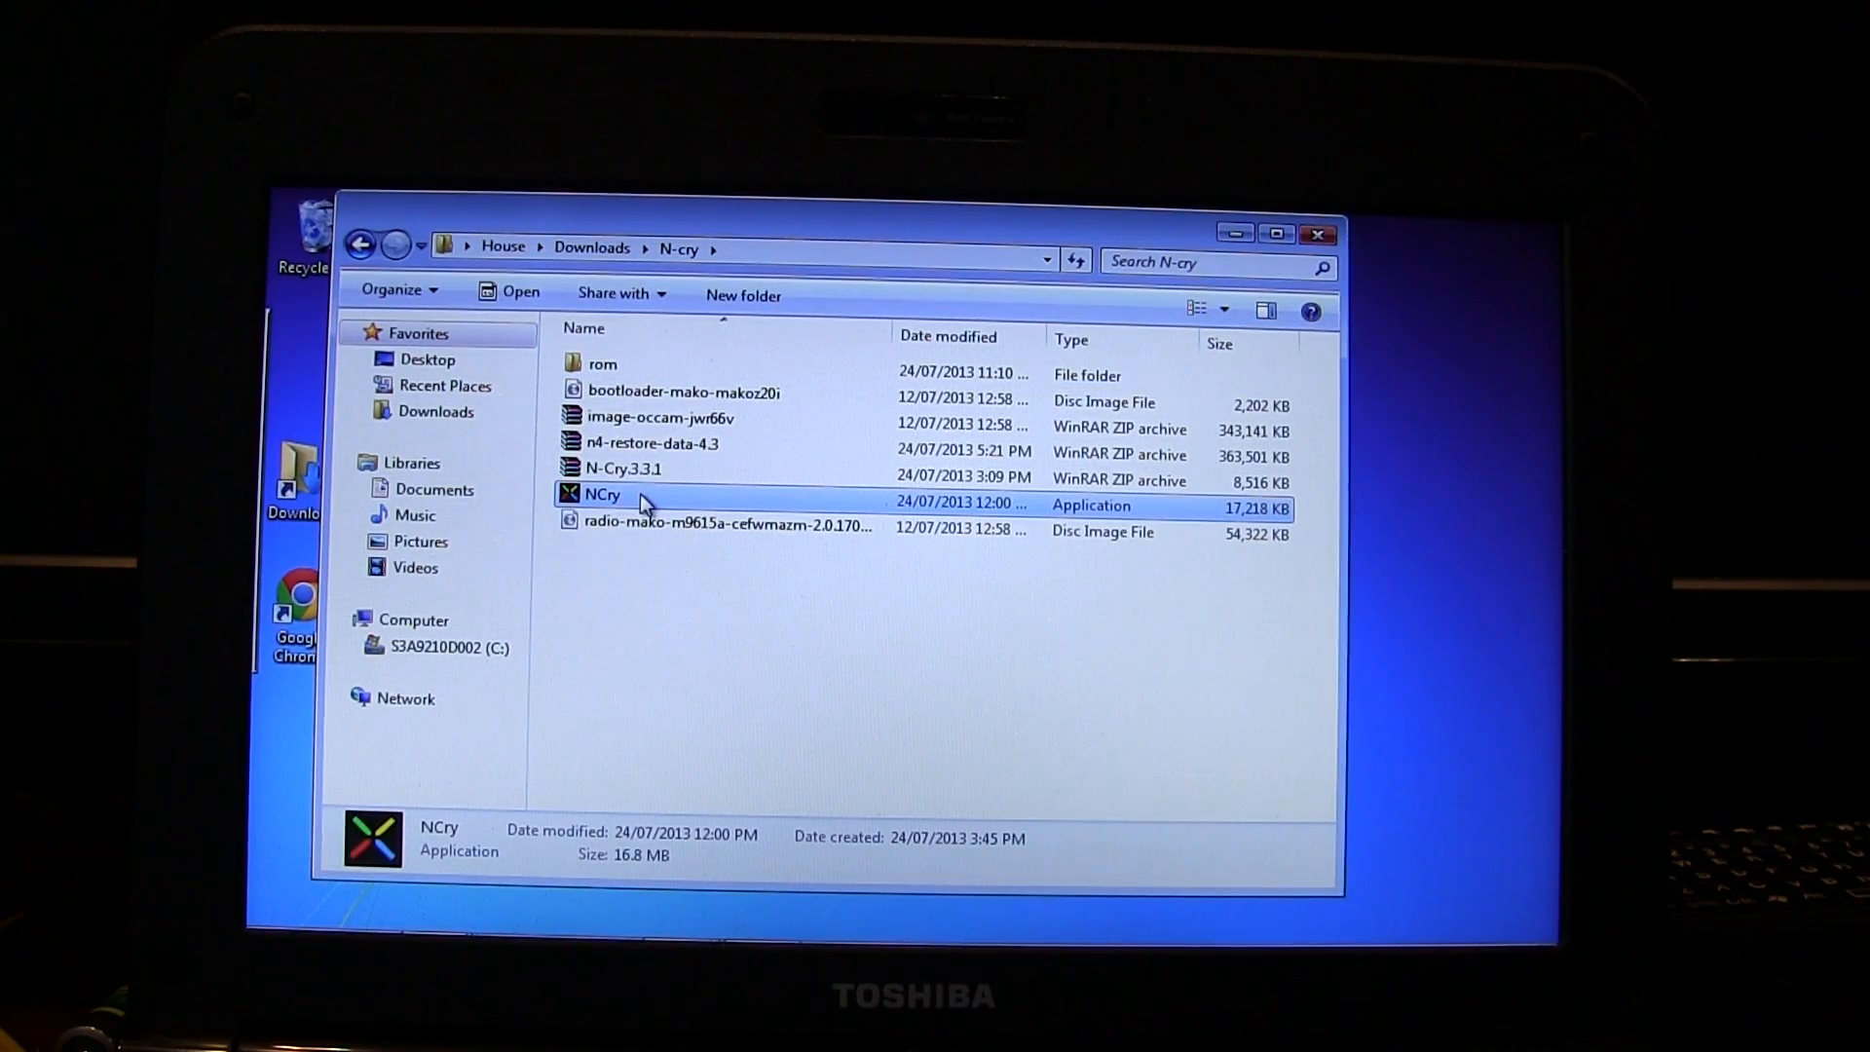
mouse_move(641, 501)
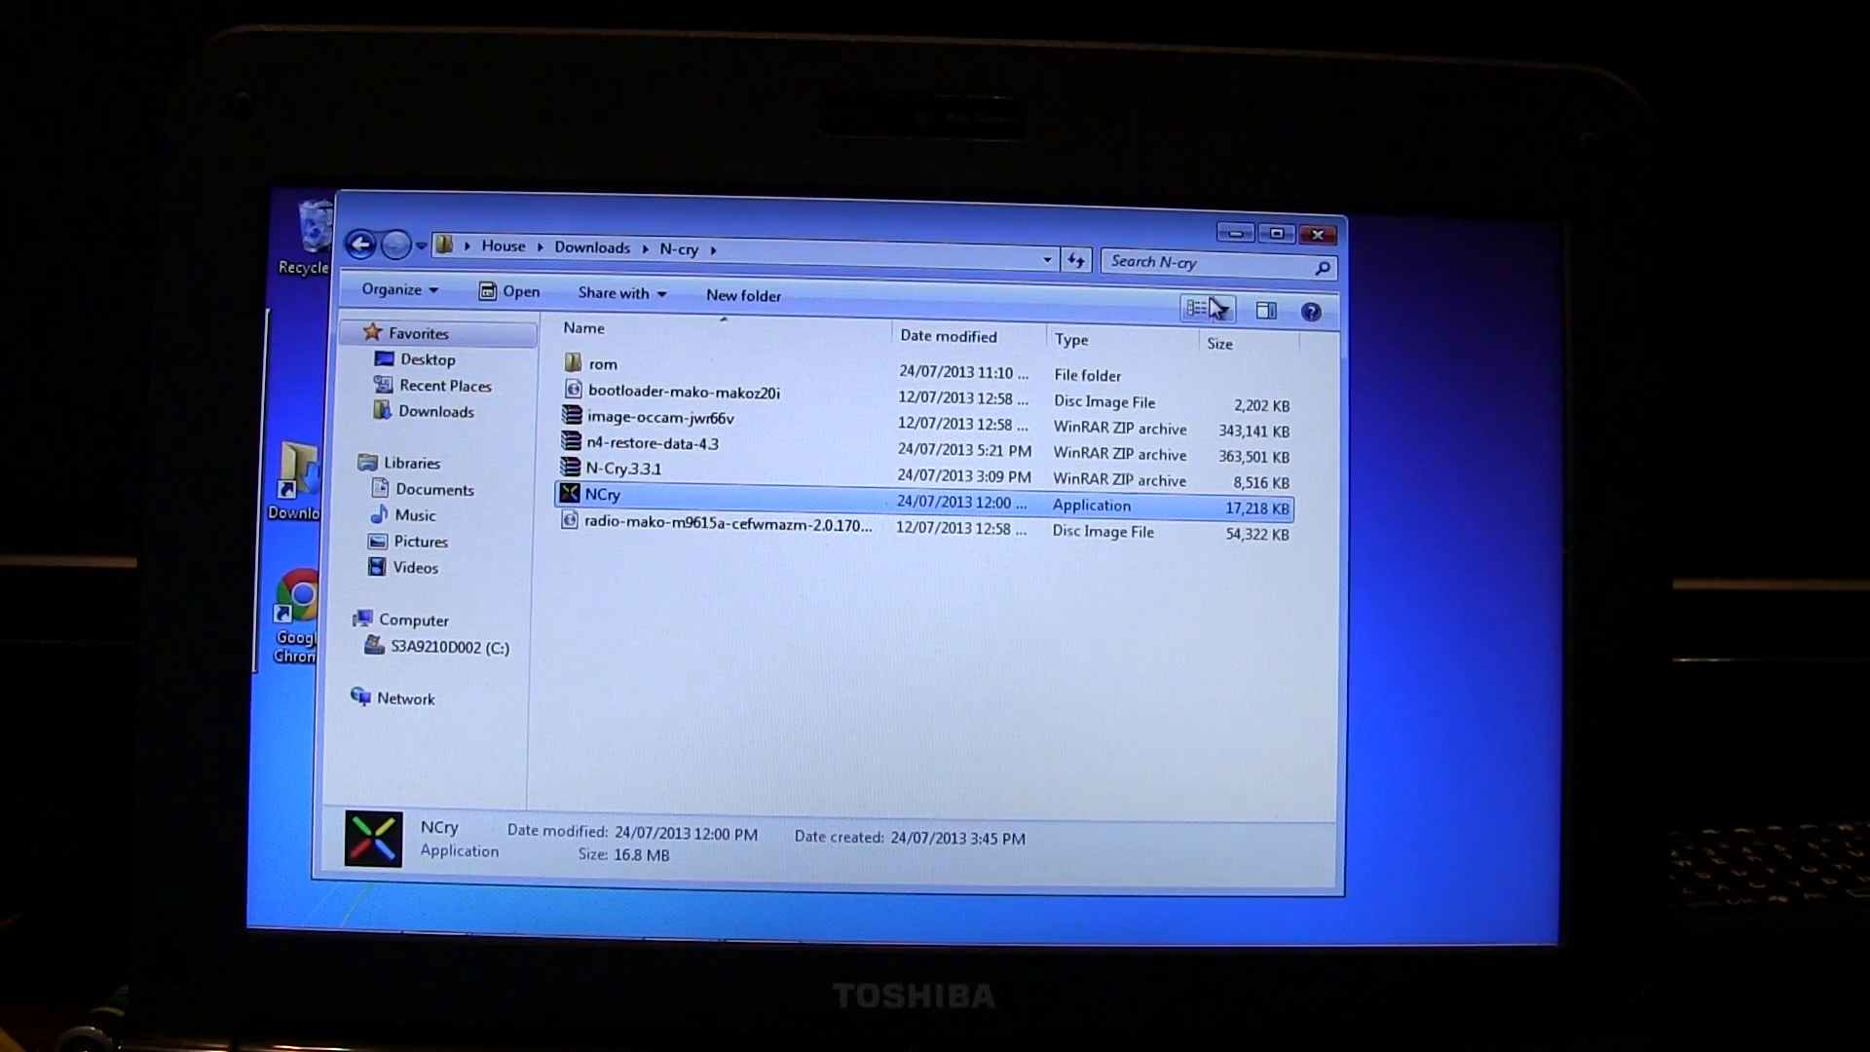
double_click(602, 492)
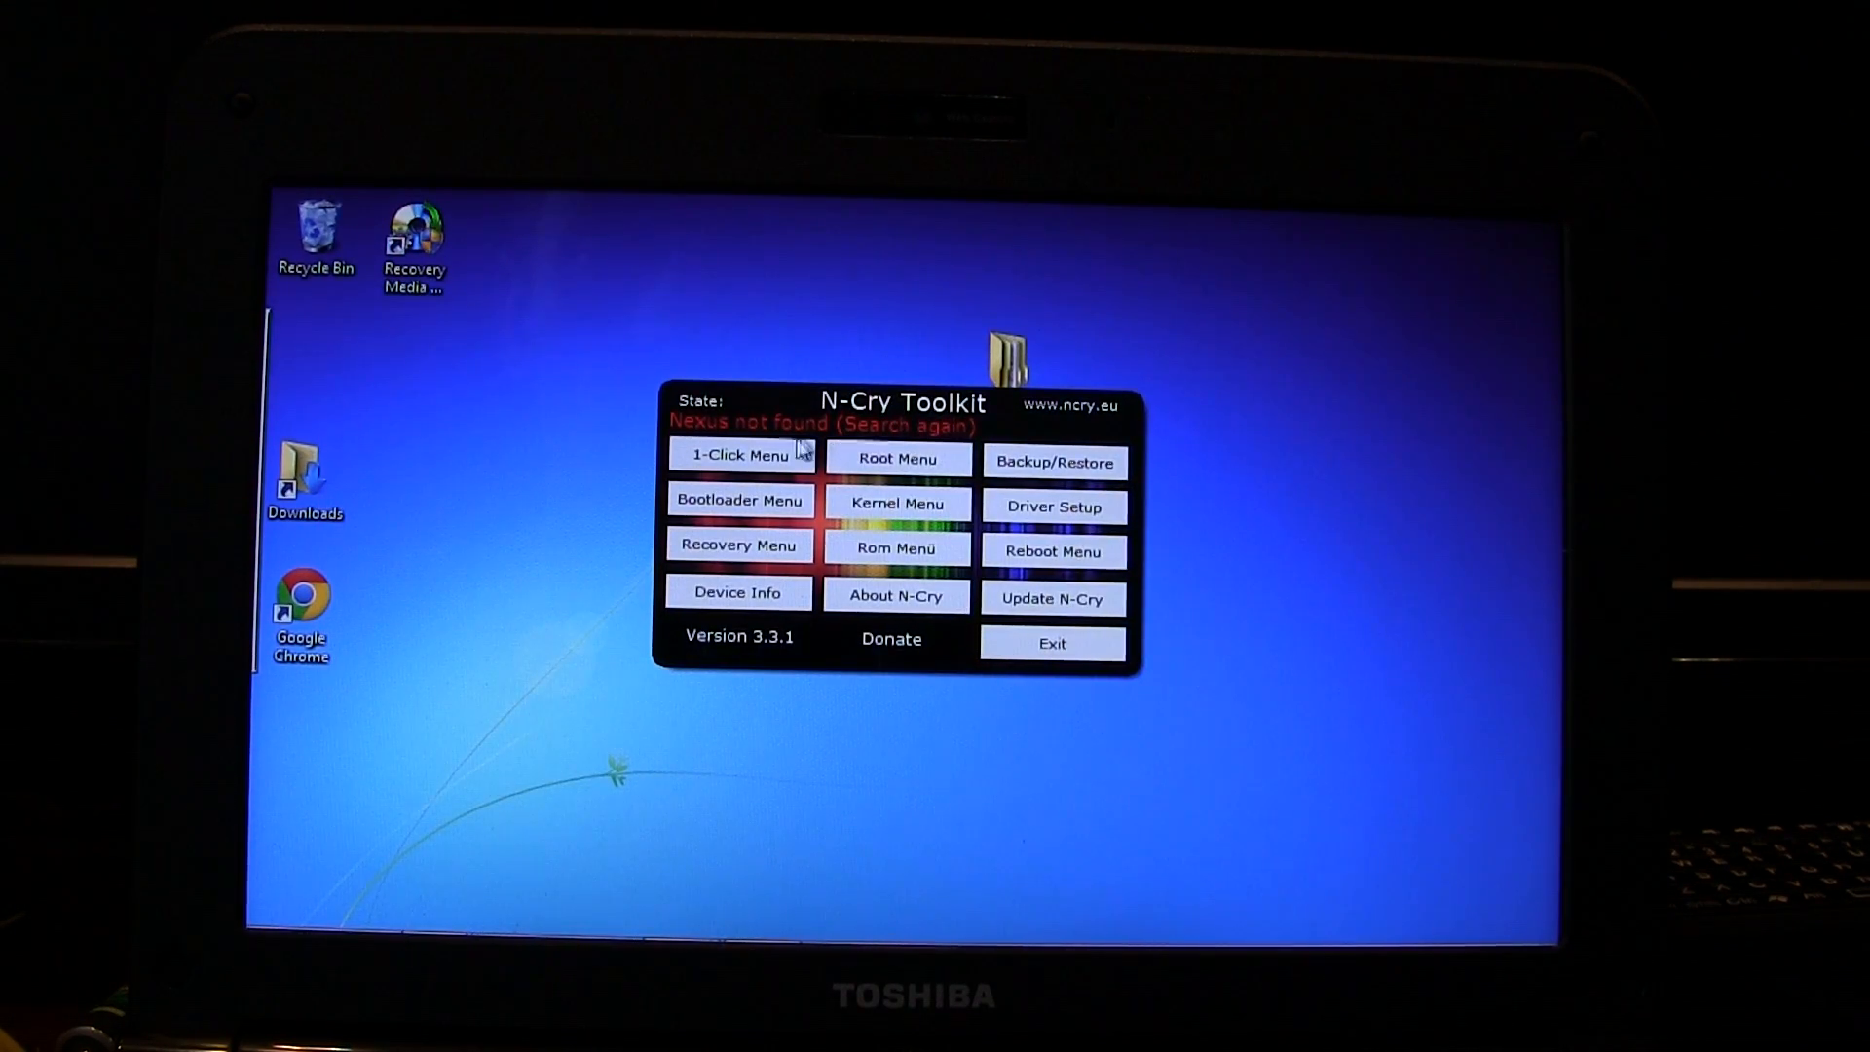
Bring up the toolkit's 1-Click menu of restore modes.
left_click(738, 454)
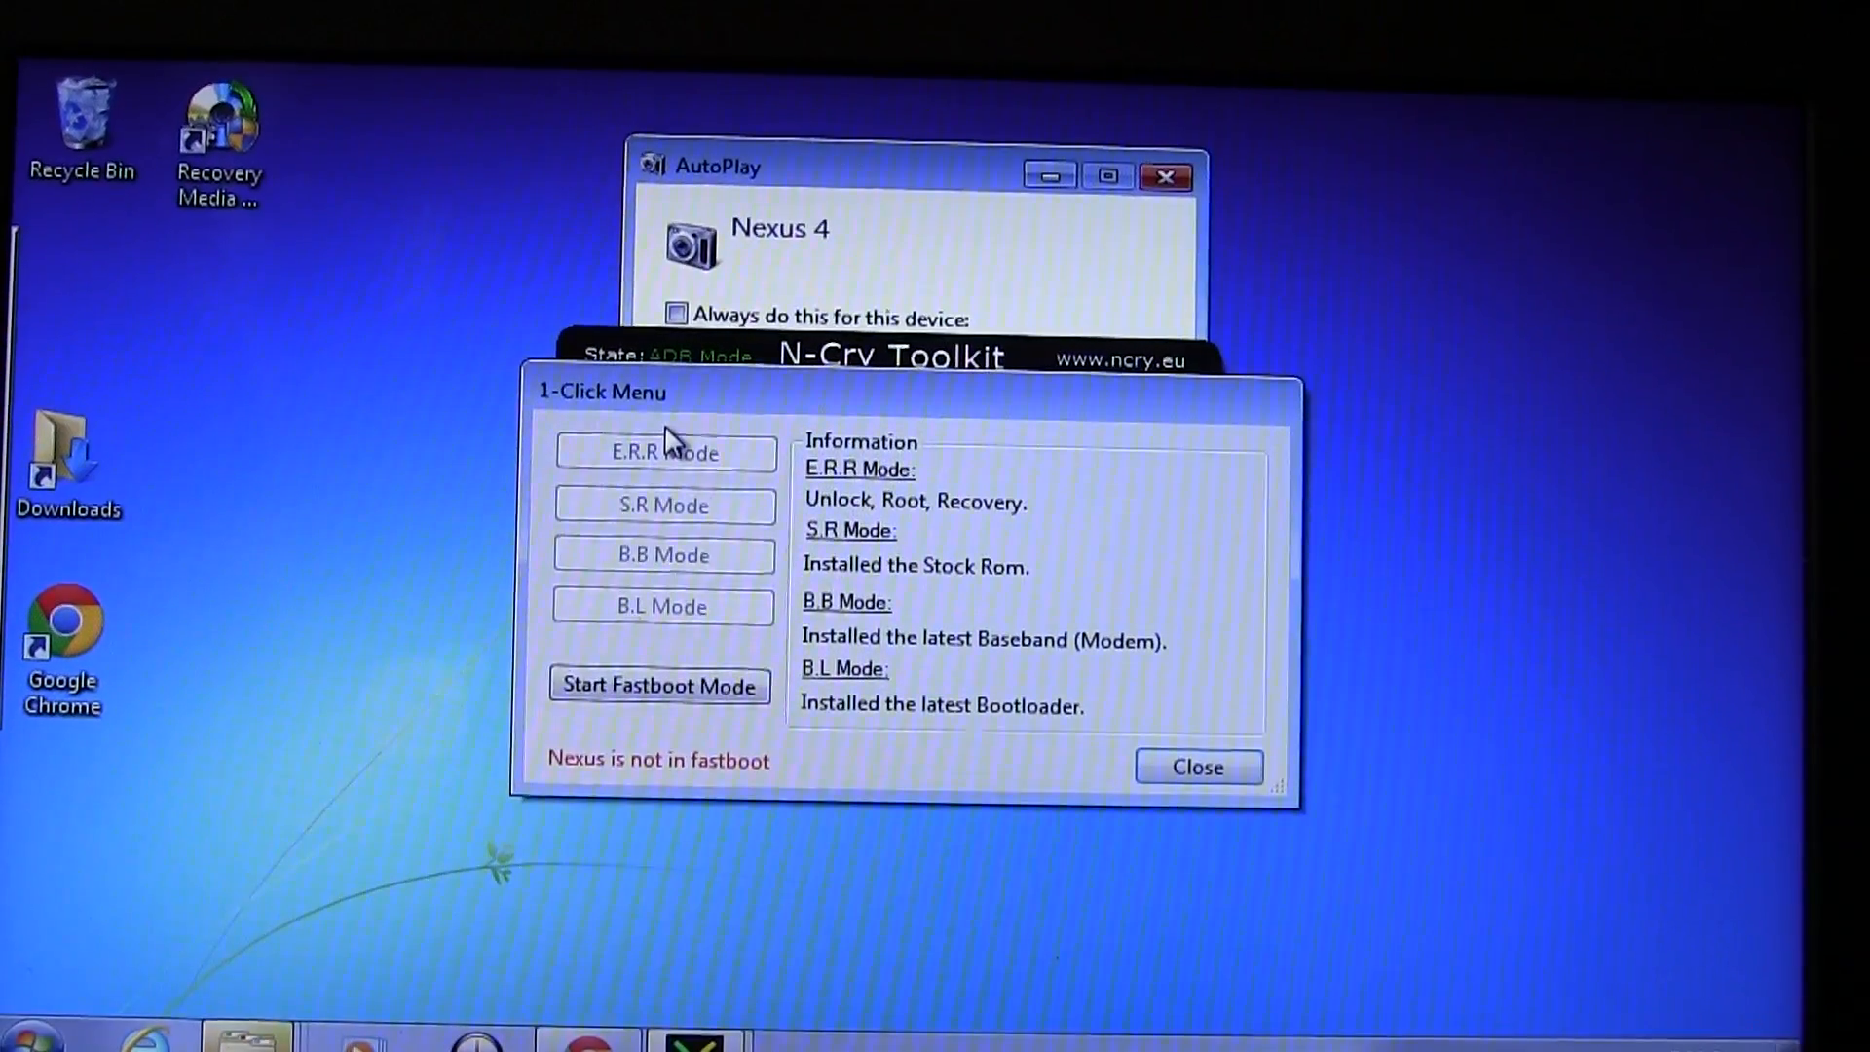
mouse_move(660, 789)
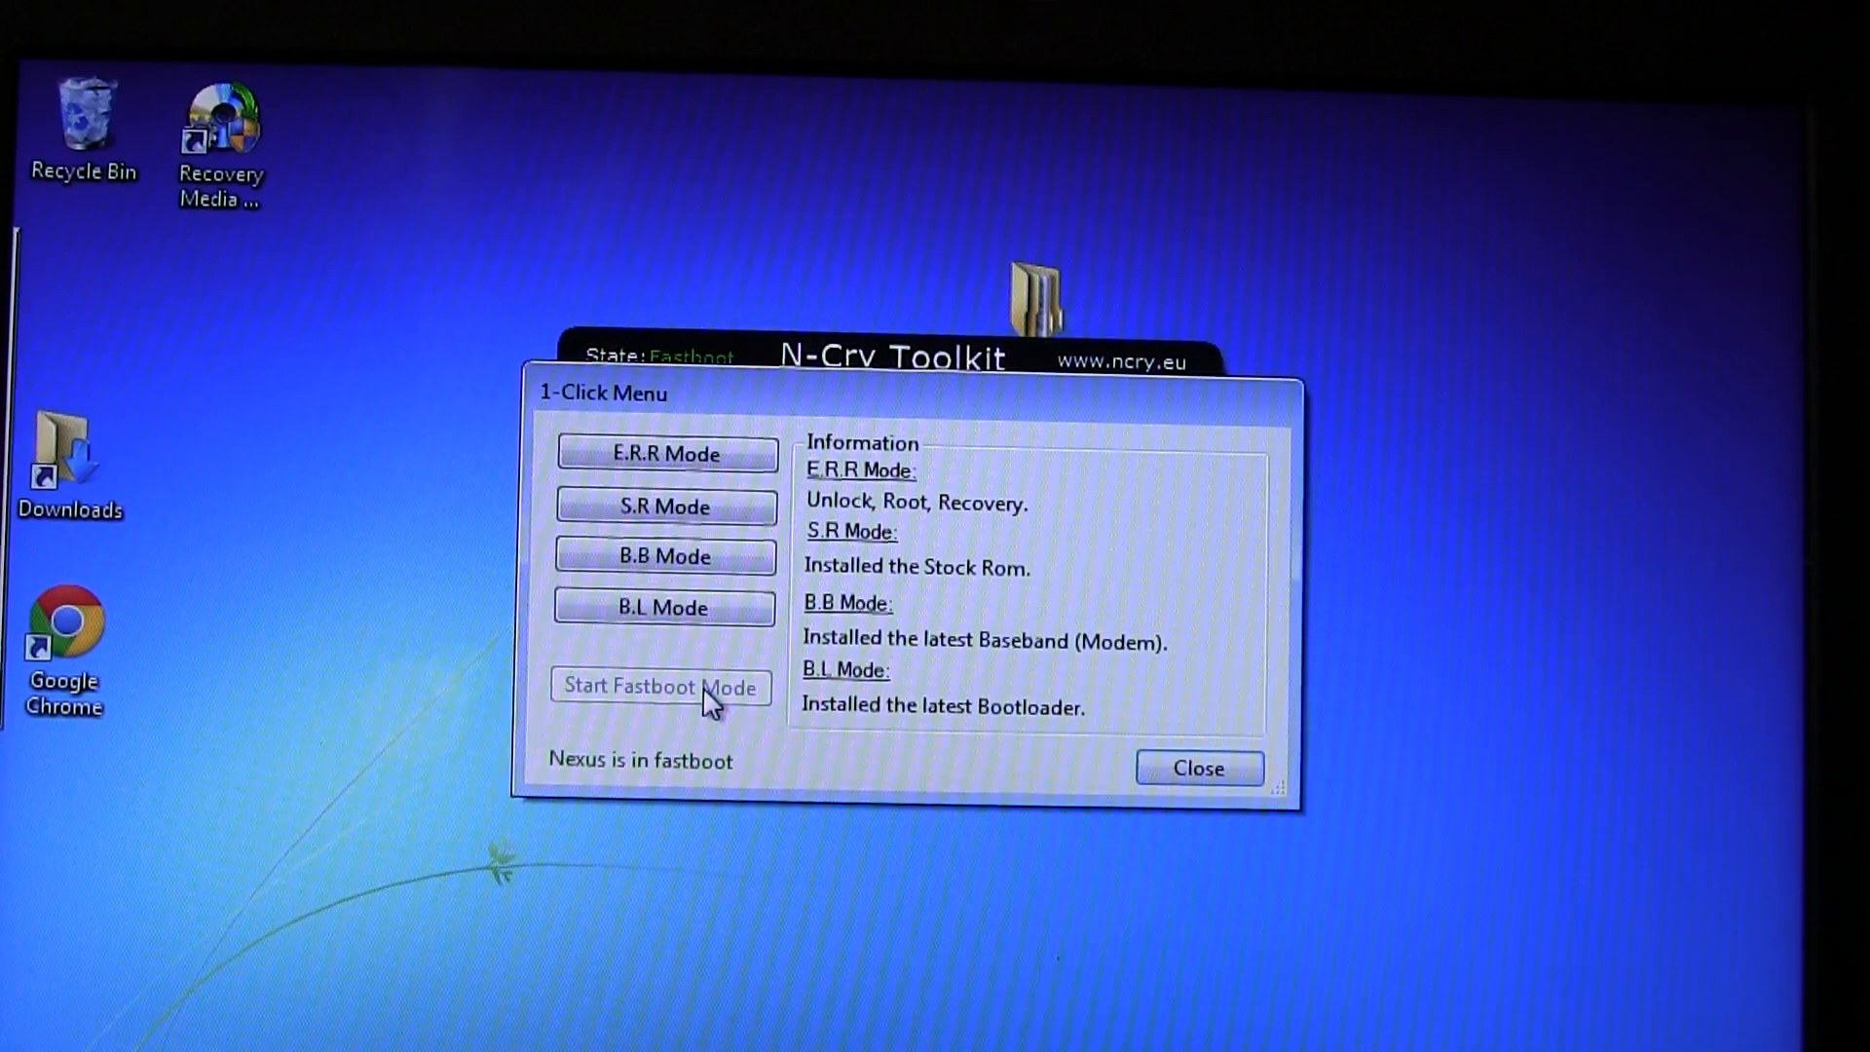
mouse_move(596, 799)
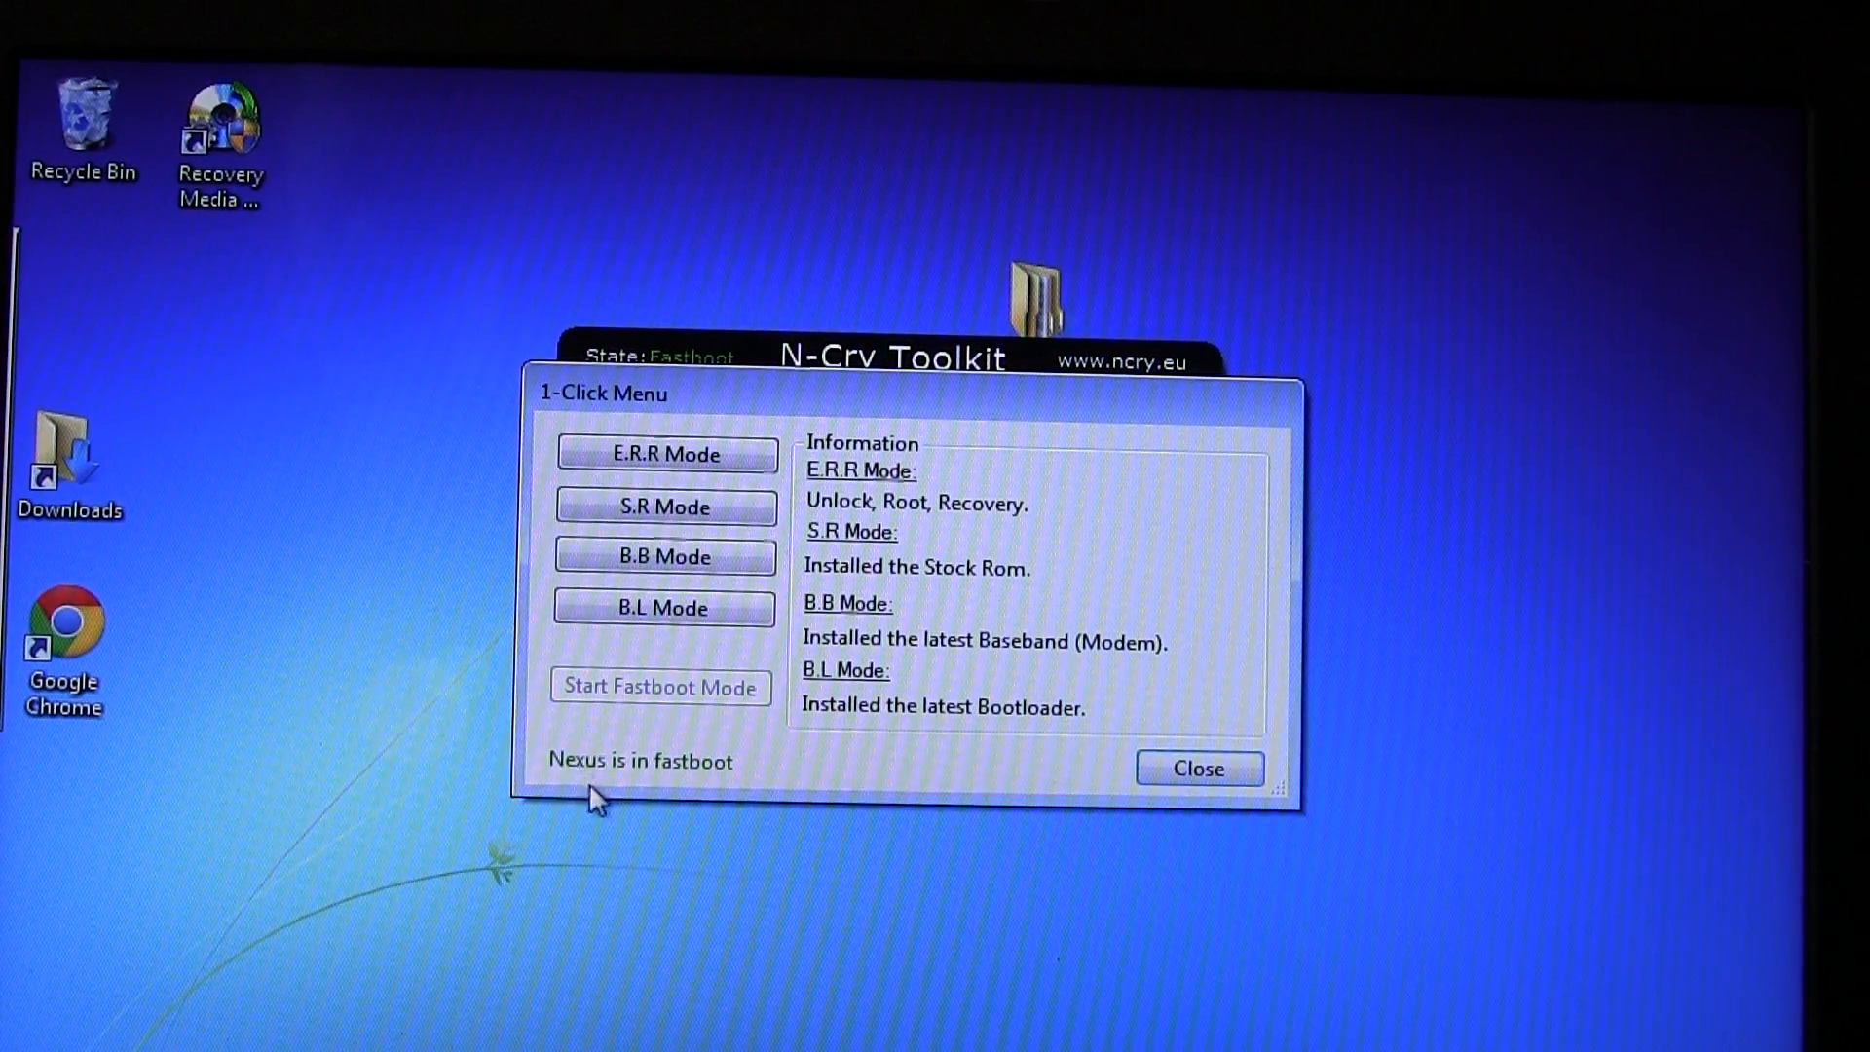
mouse_move(989, 544)
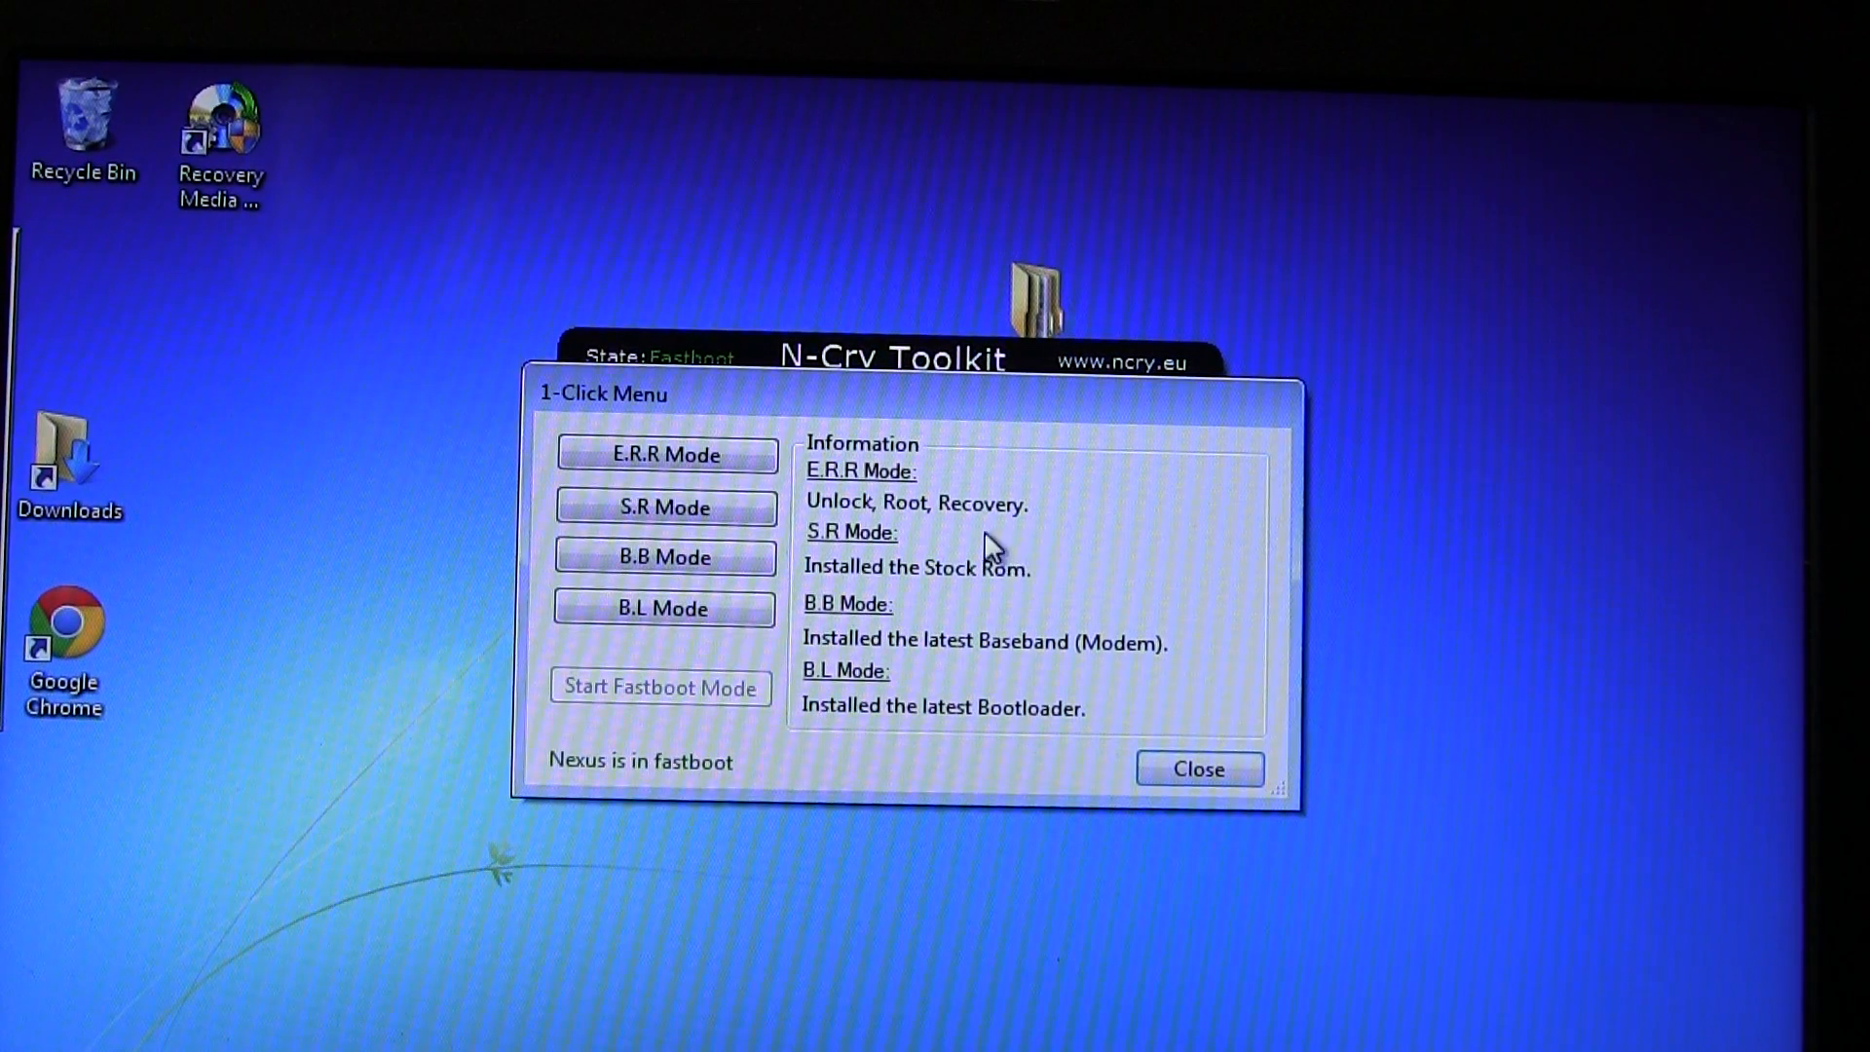
mouse_move(847, 549)
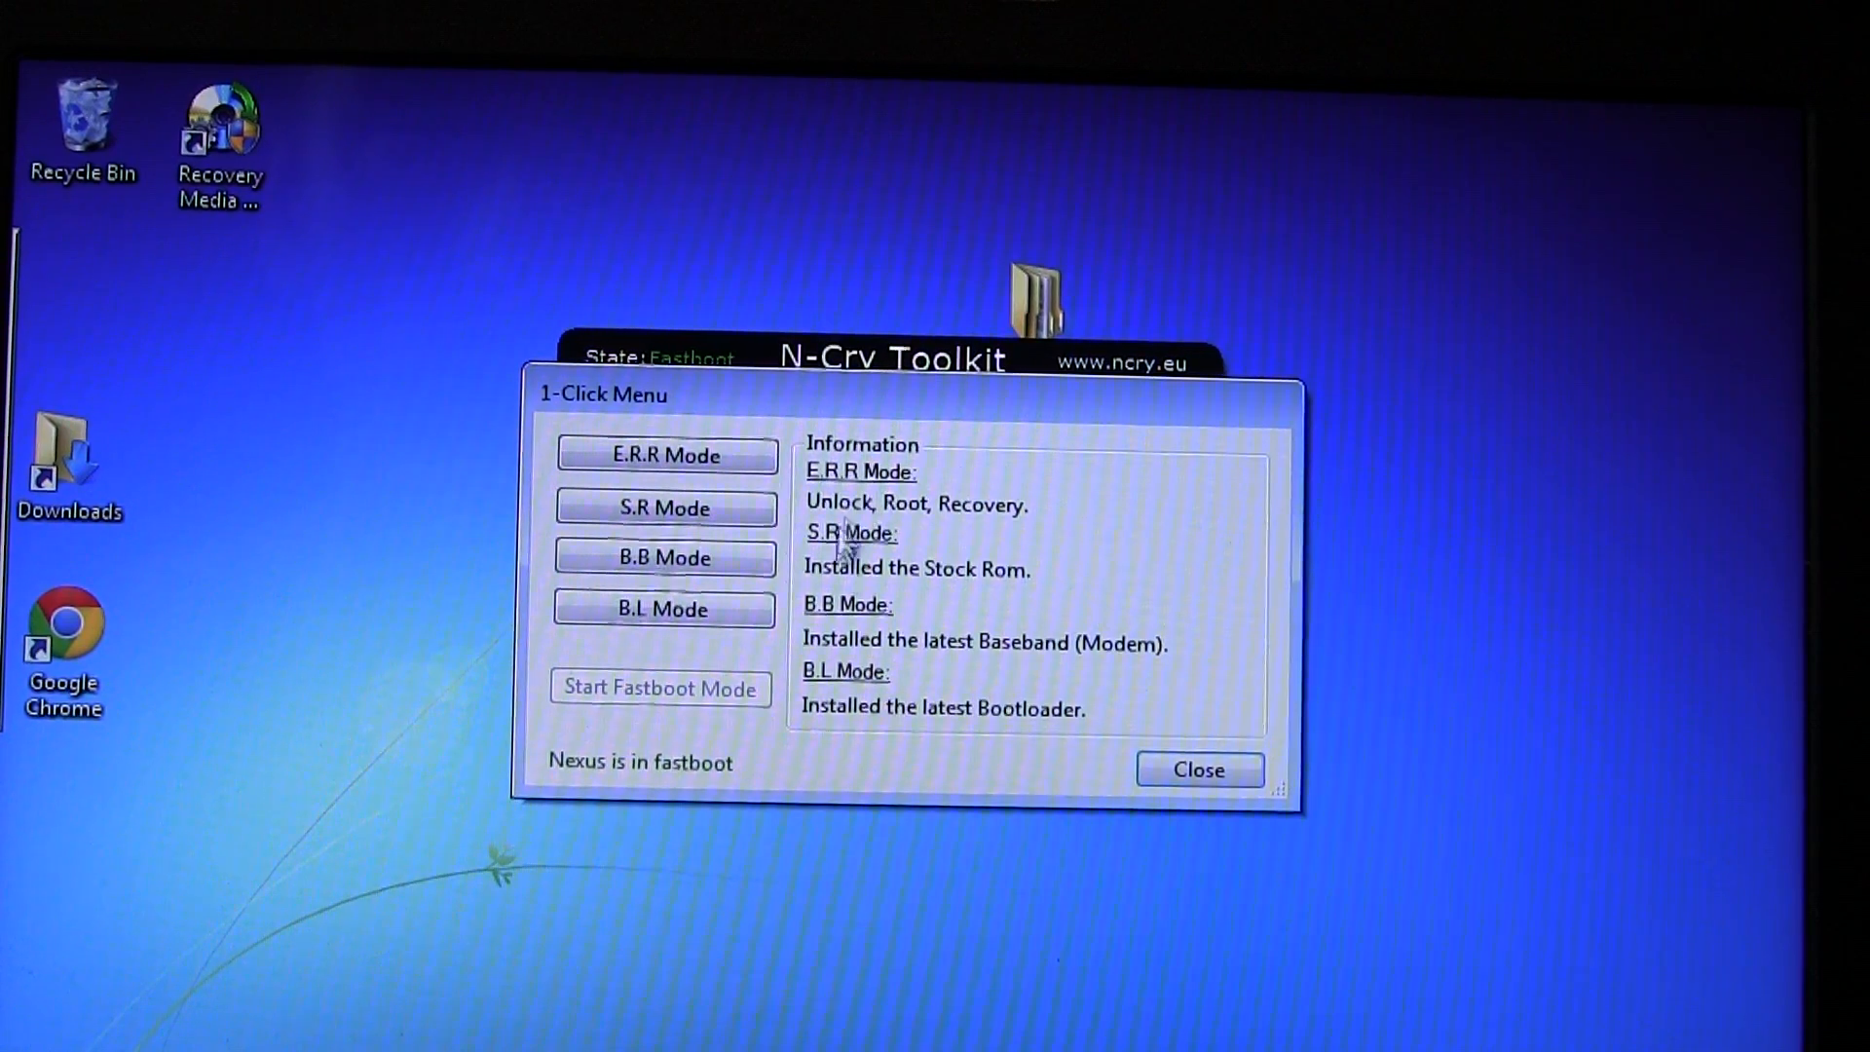
mouse_move(1141, 502)
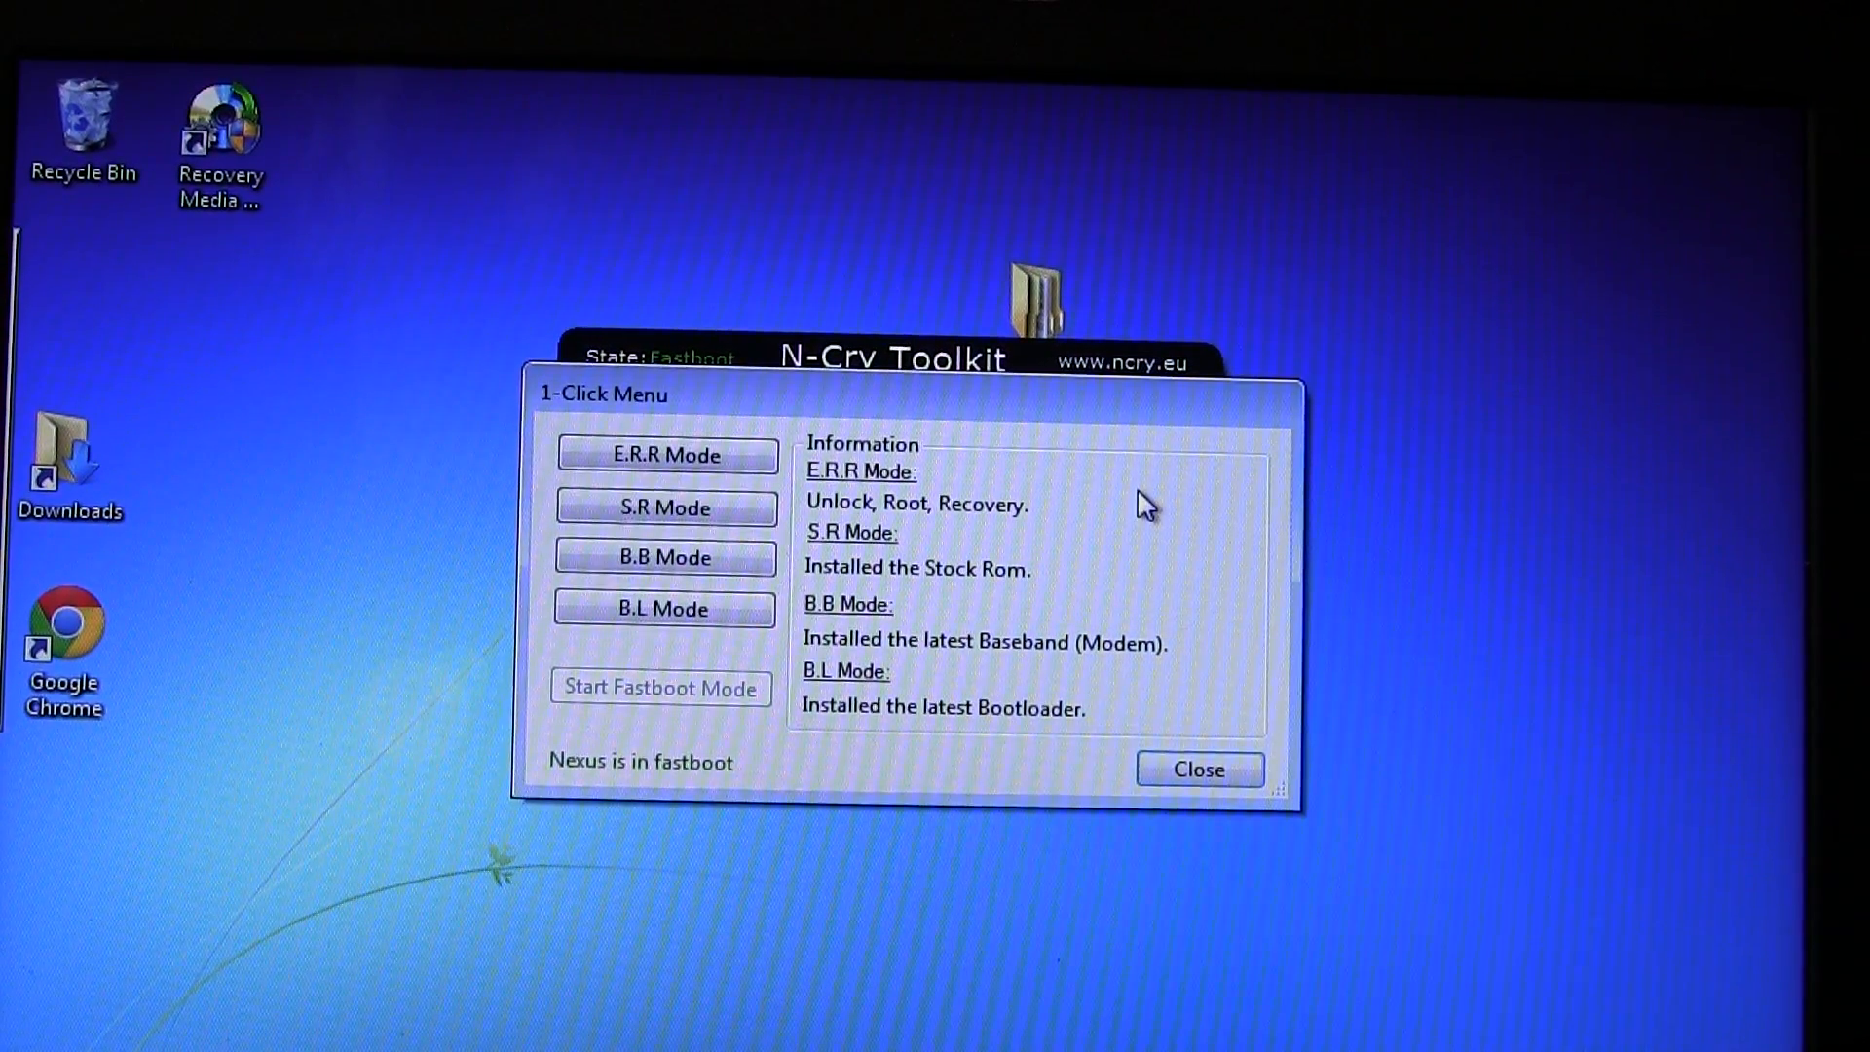
mouse_move(943, 529)
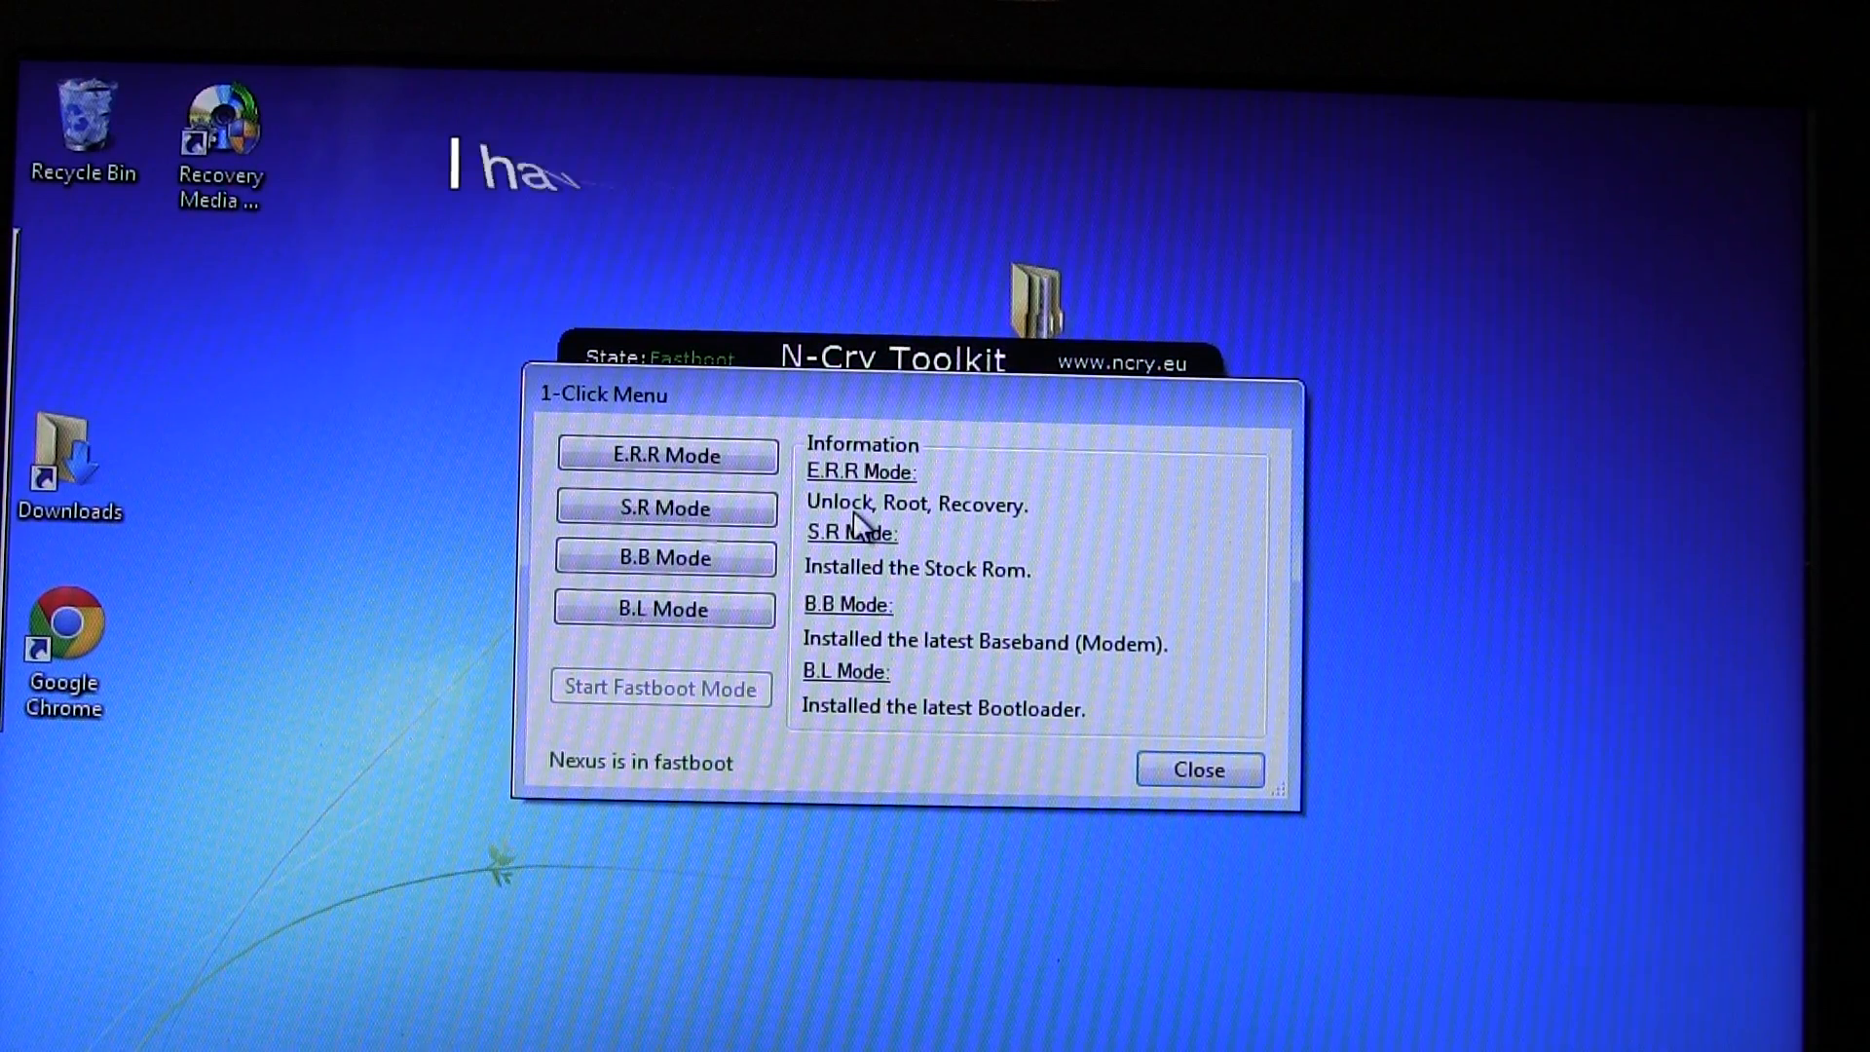
mouse_move(1109, 529)
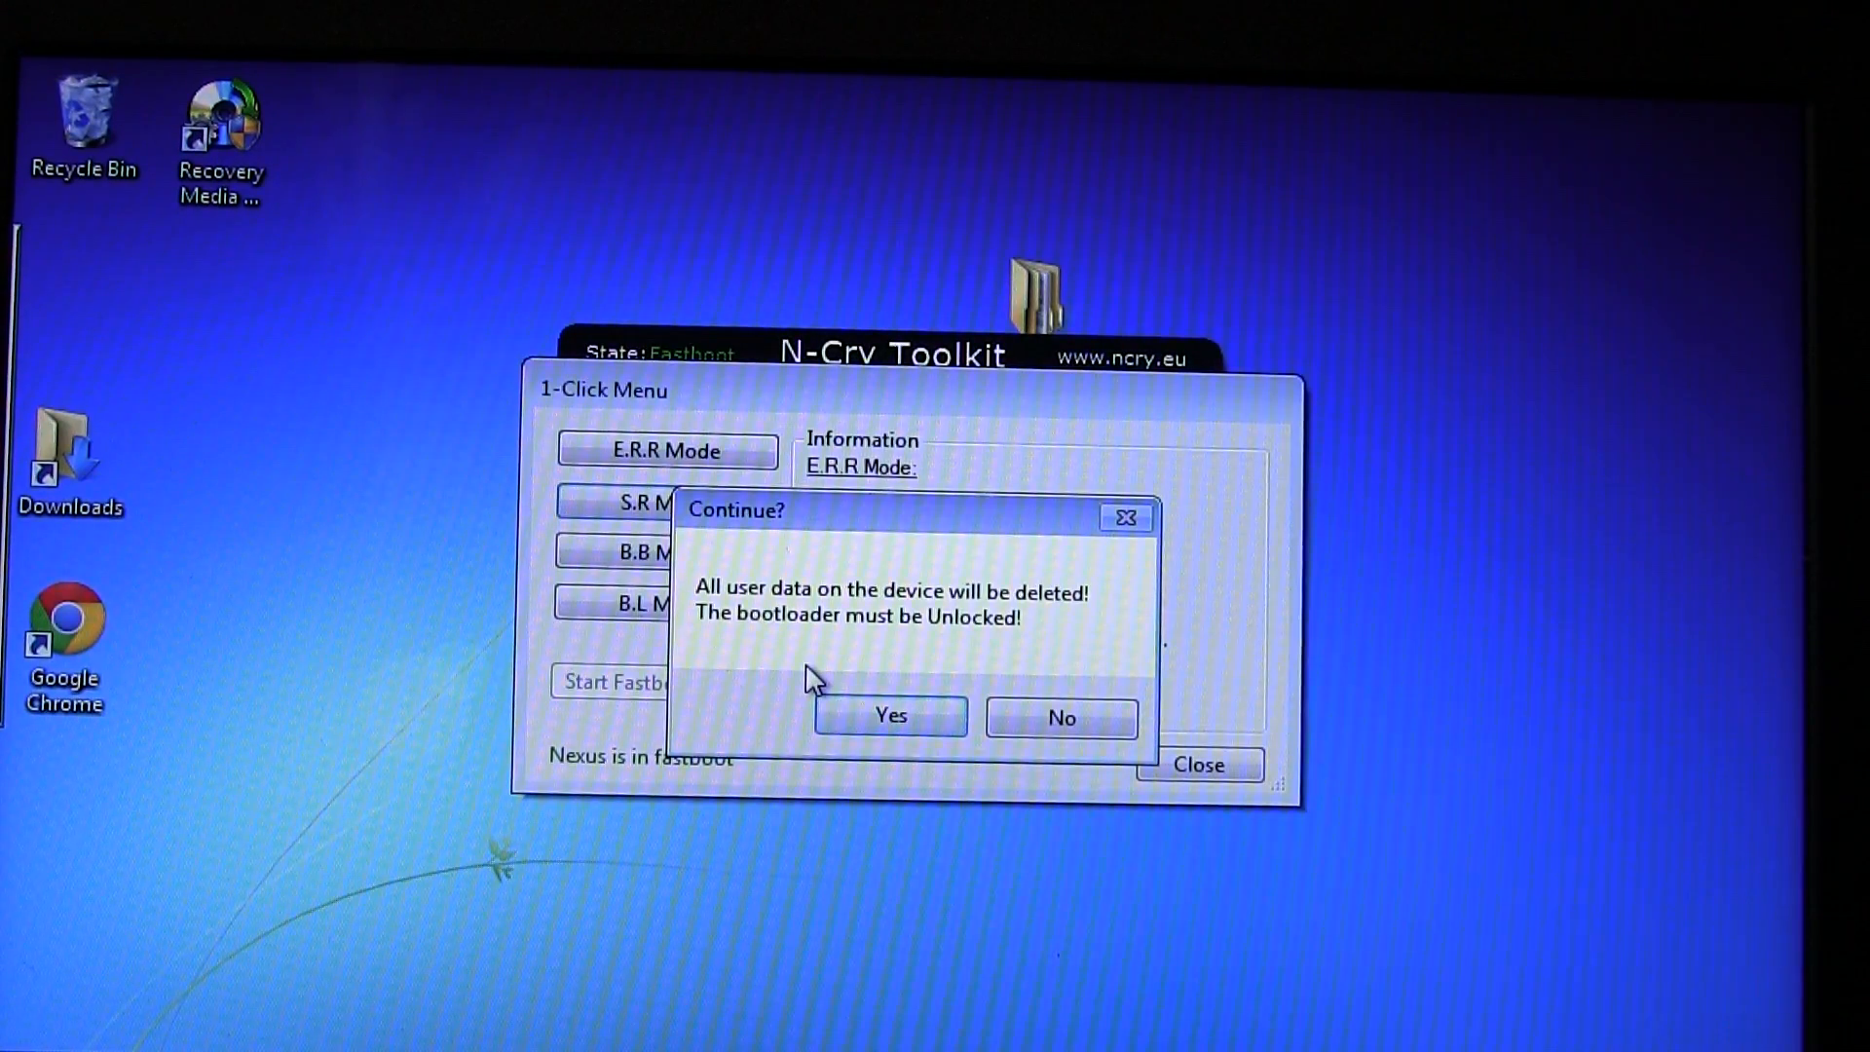
Accept the data-wipe warning and start a 1-Click Restore of Nexus 4 to Android 4.3.
left_click(888, 715)
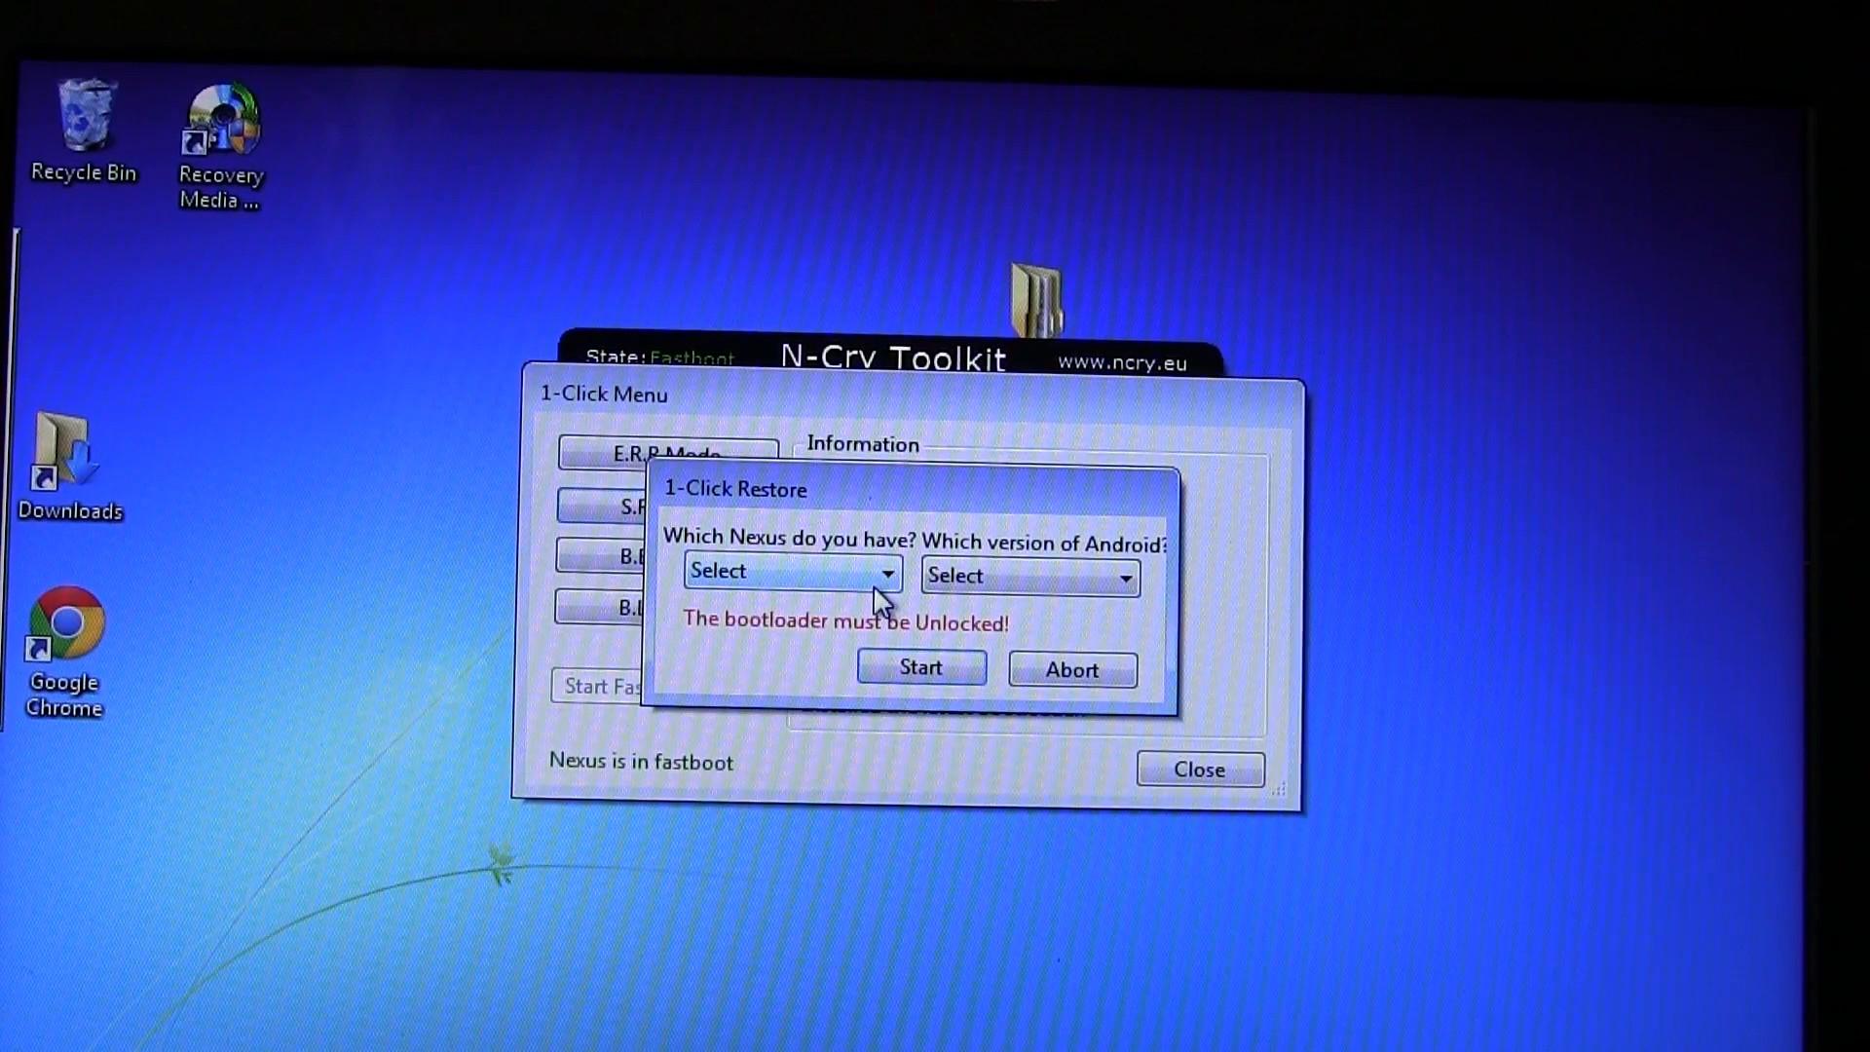
left_click(789, 571)
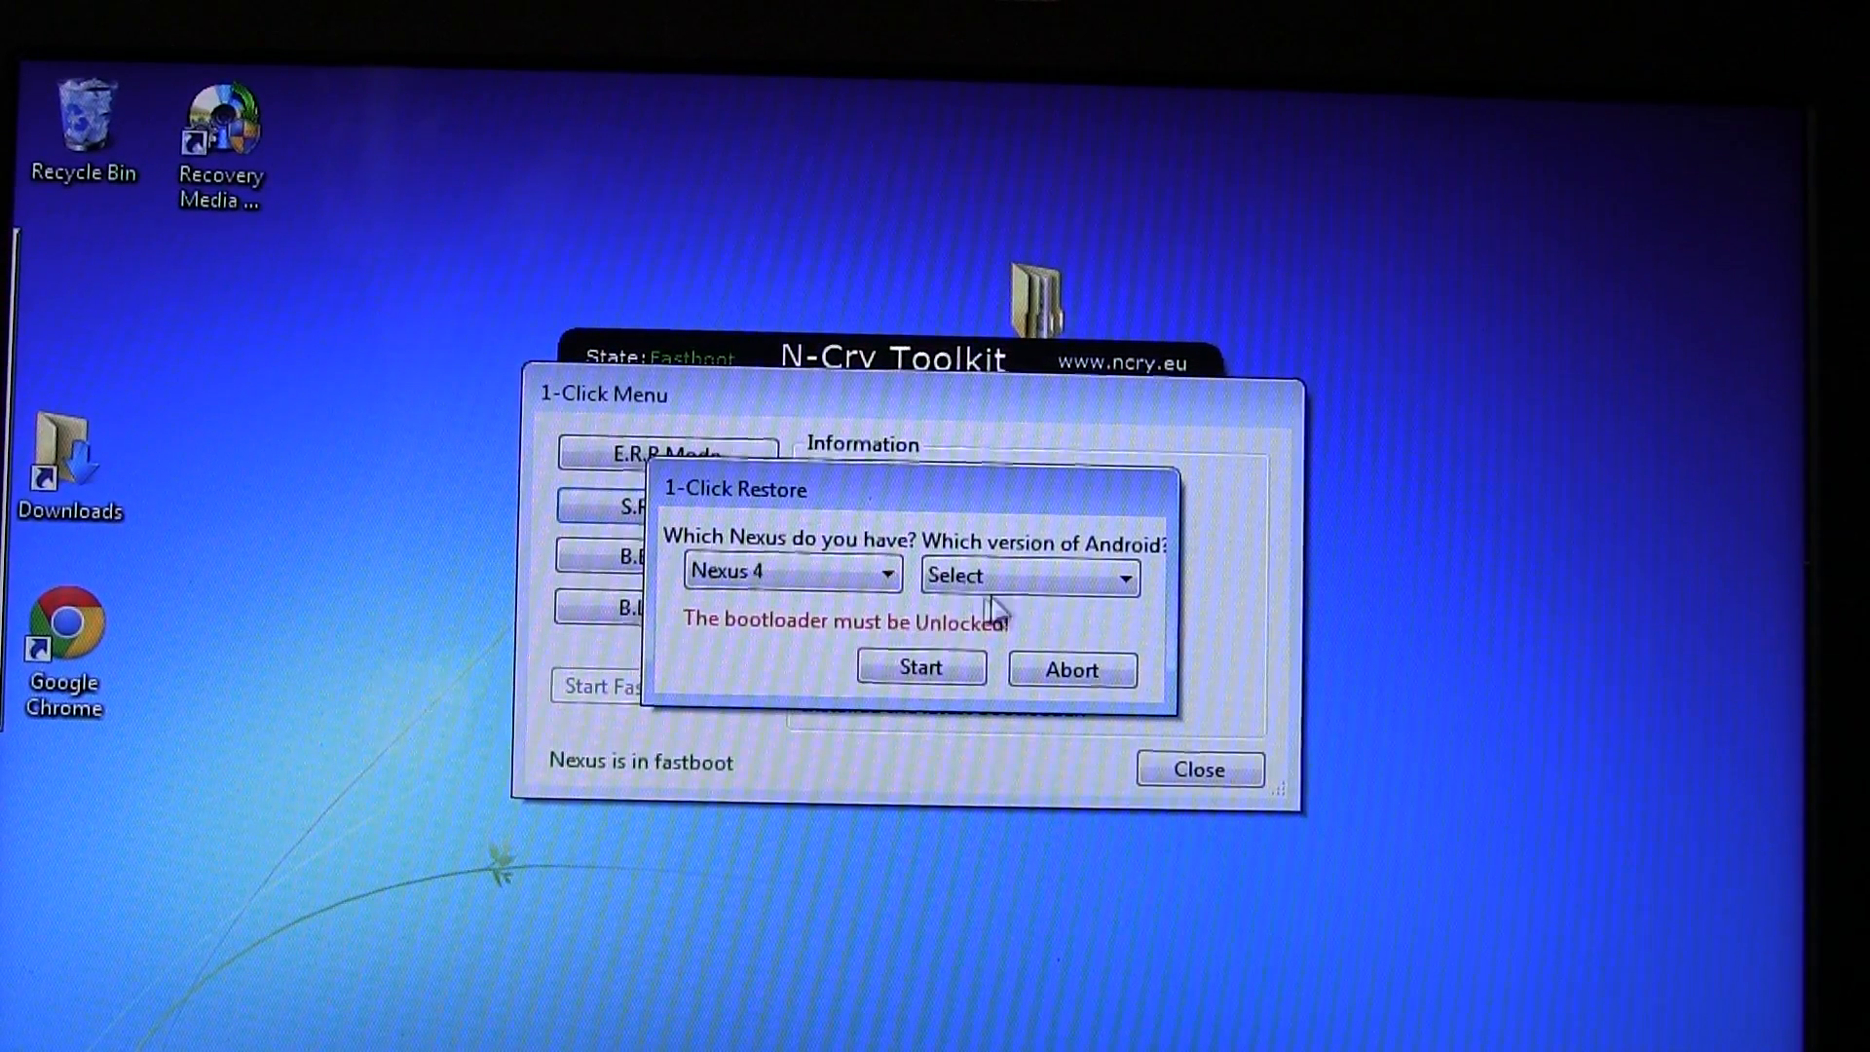
left_click(1028, 576)
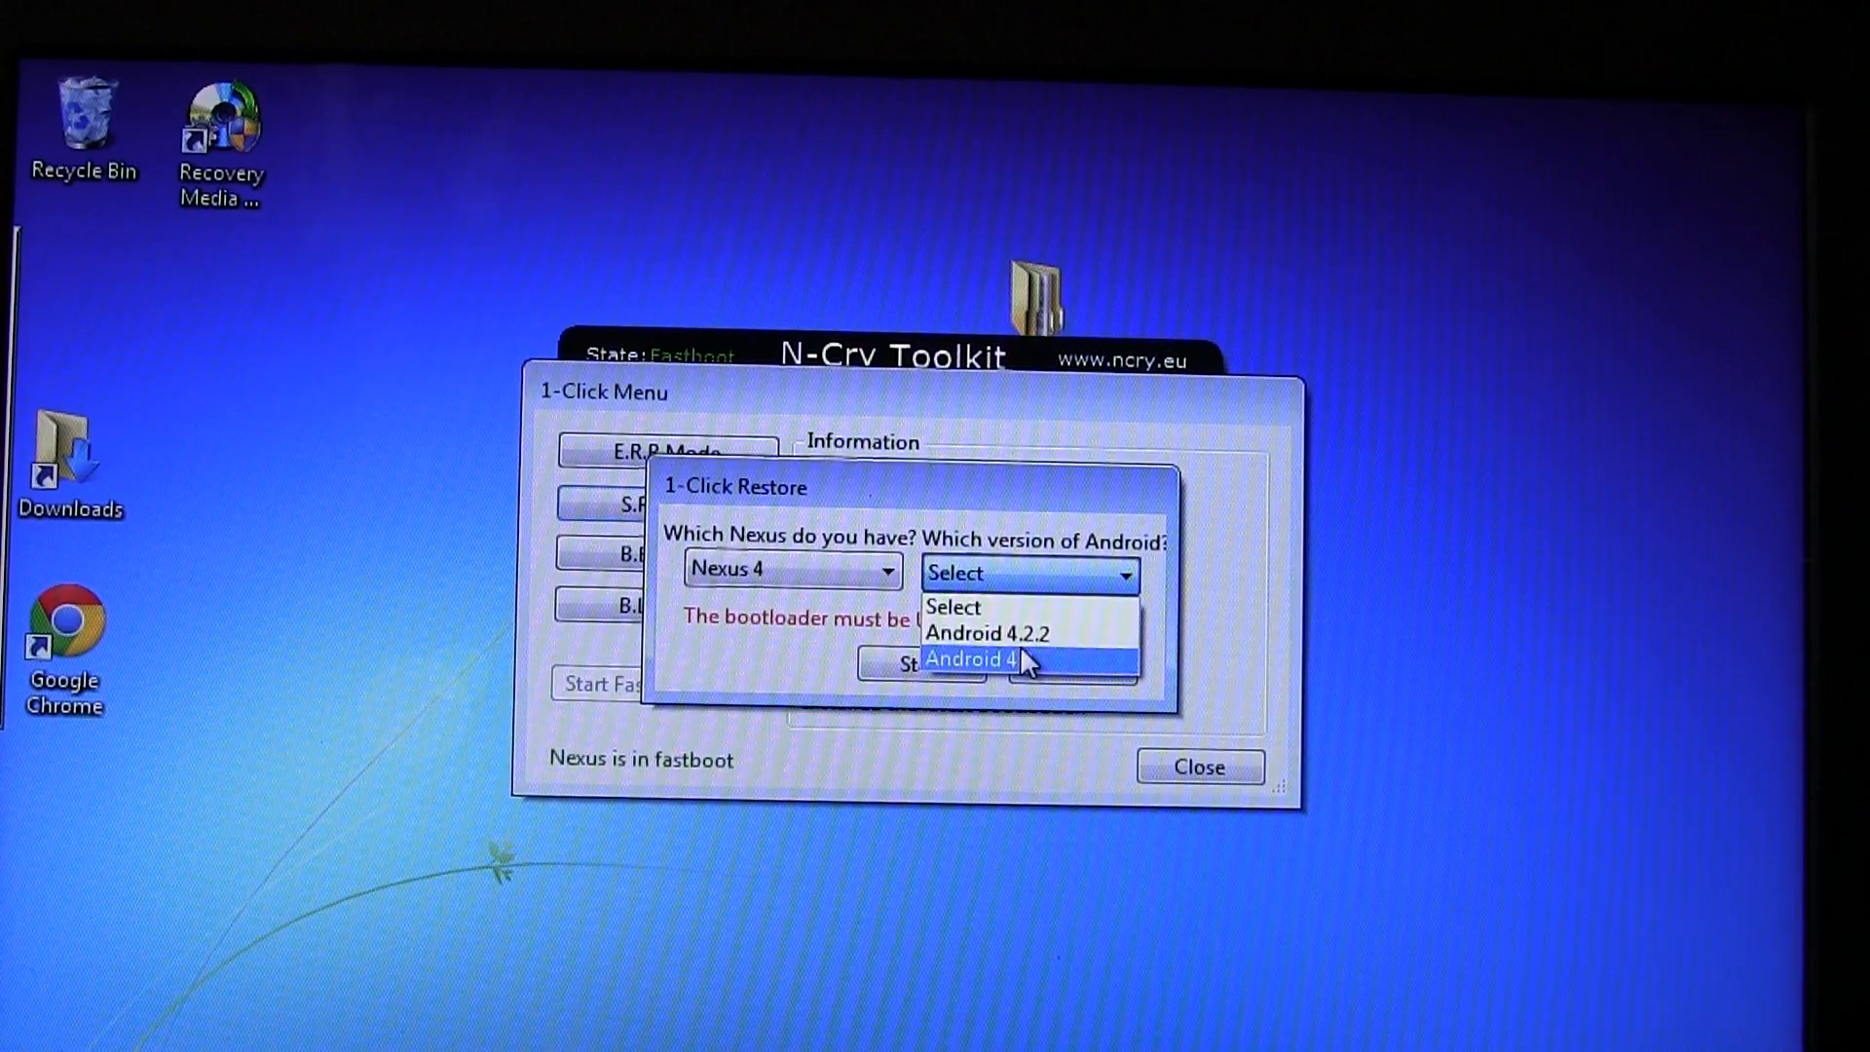
mouse_move(1044, 663)
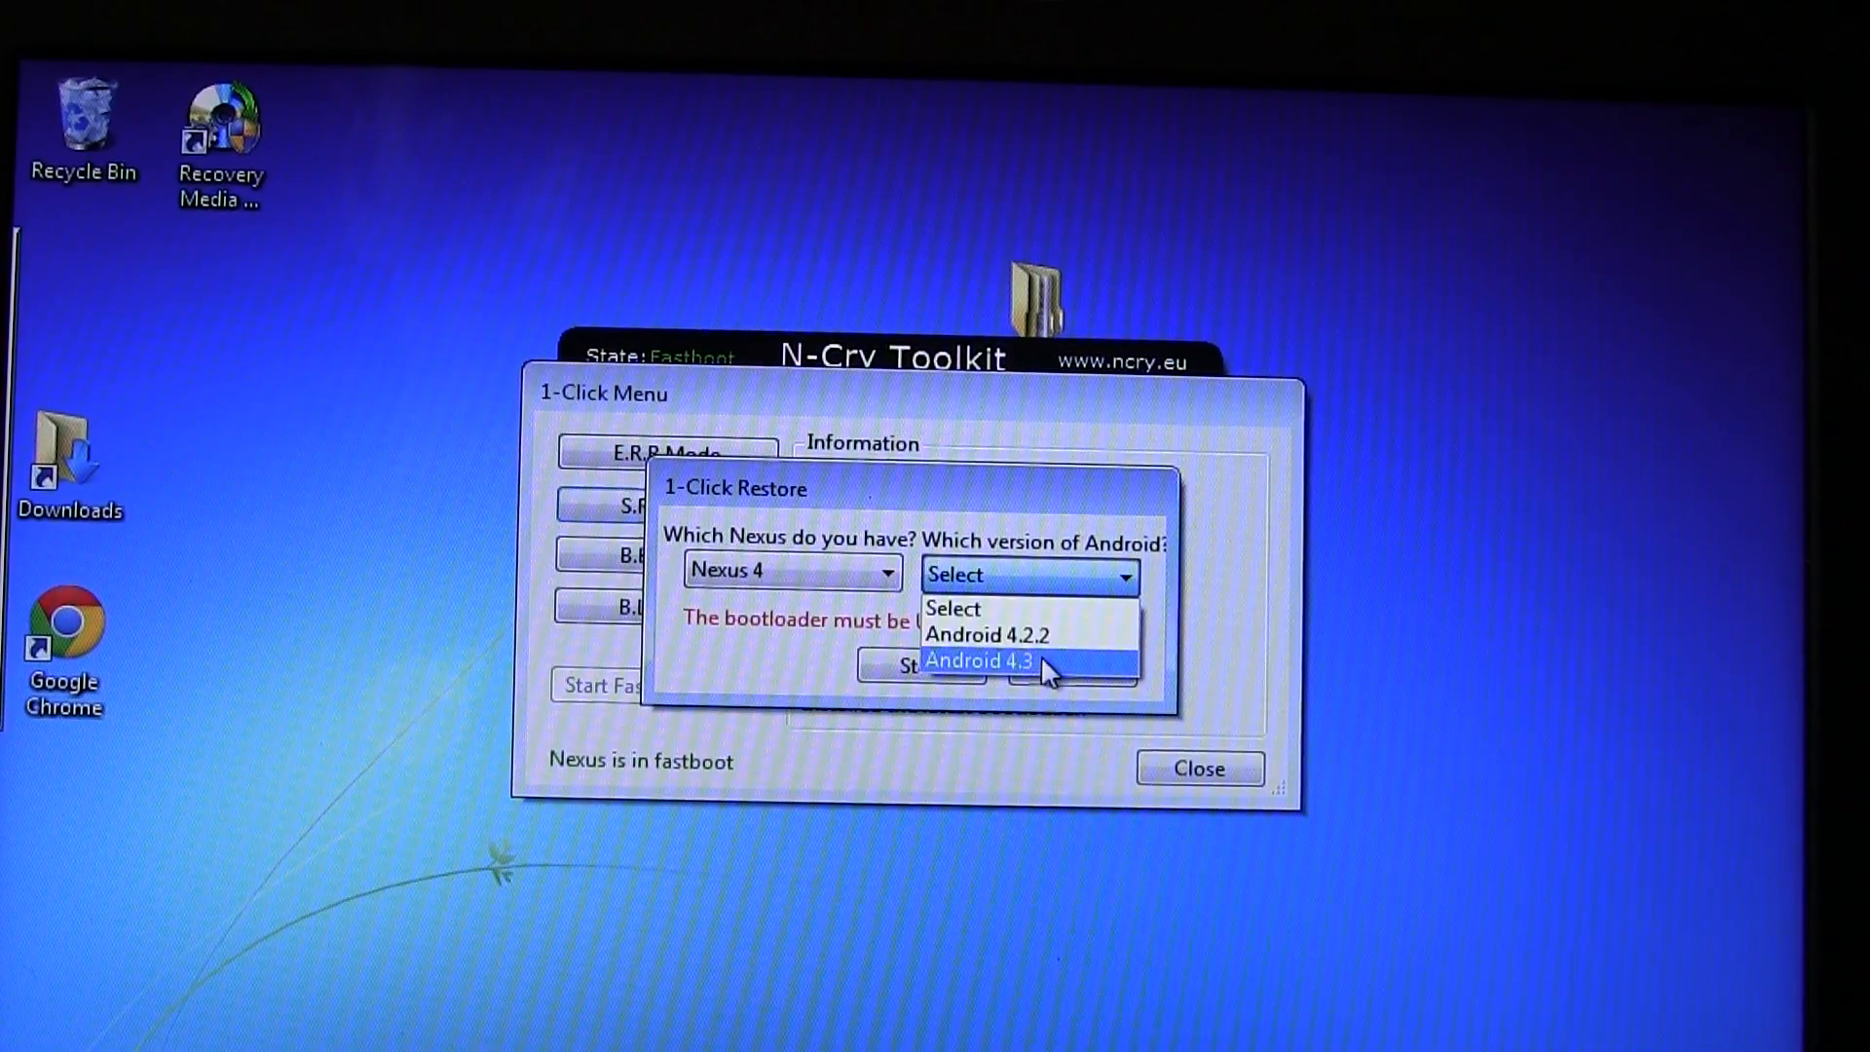
left_click(978, 662)
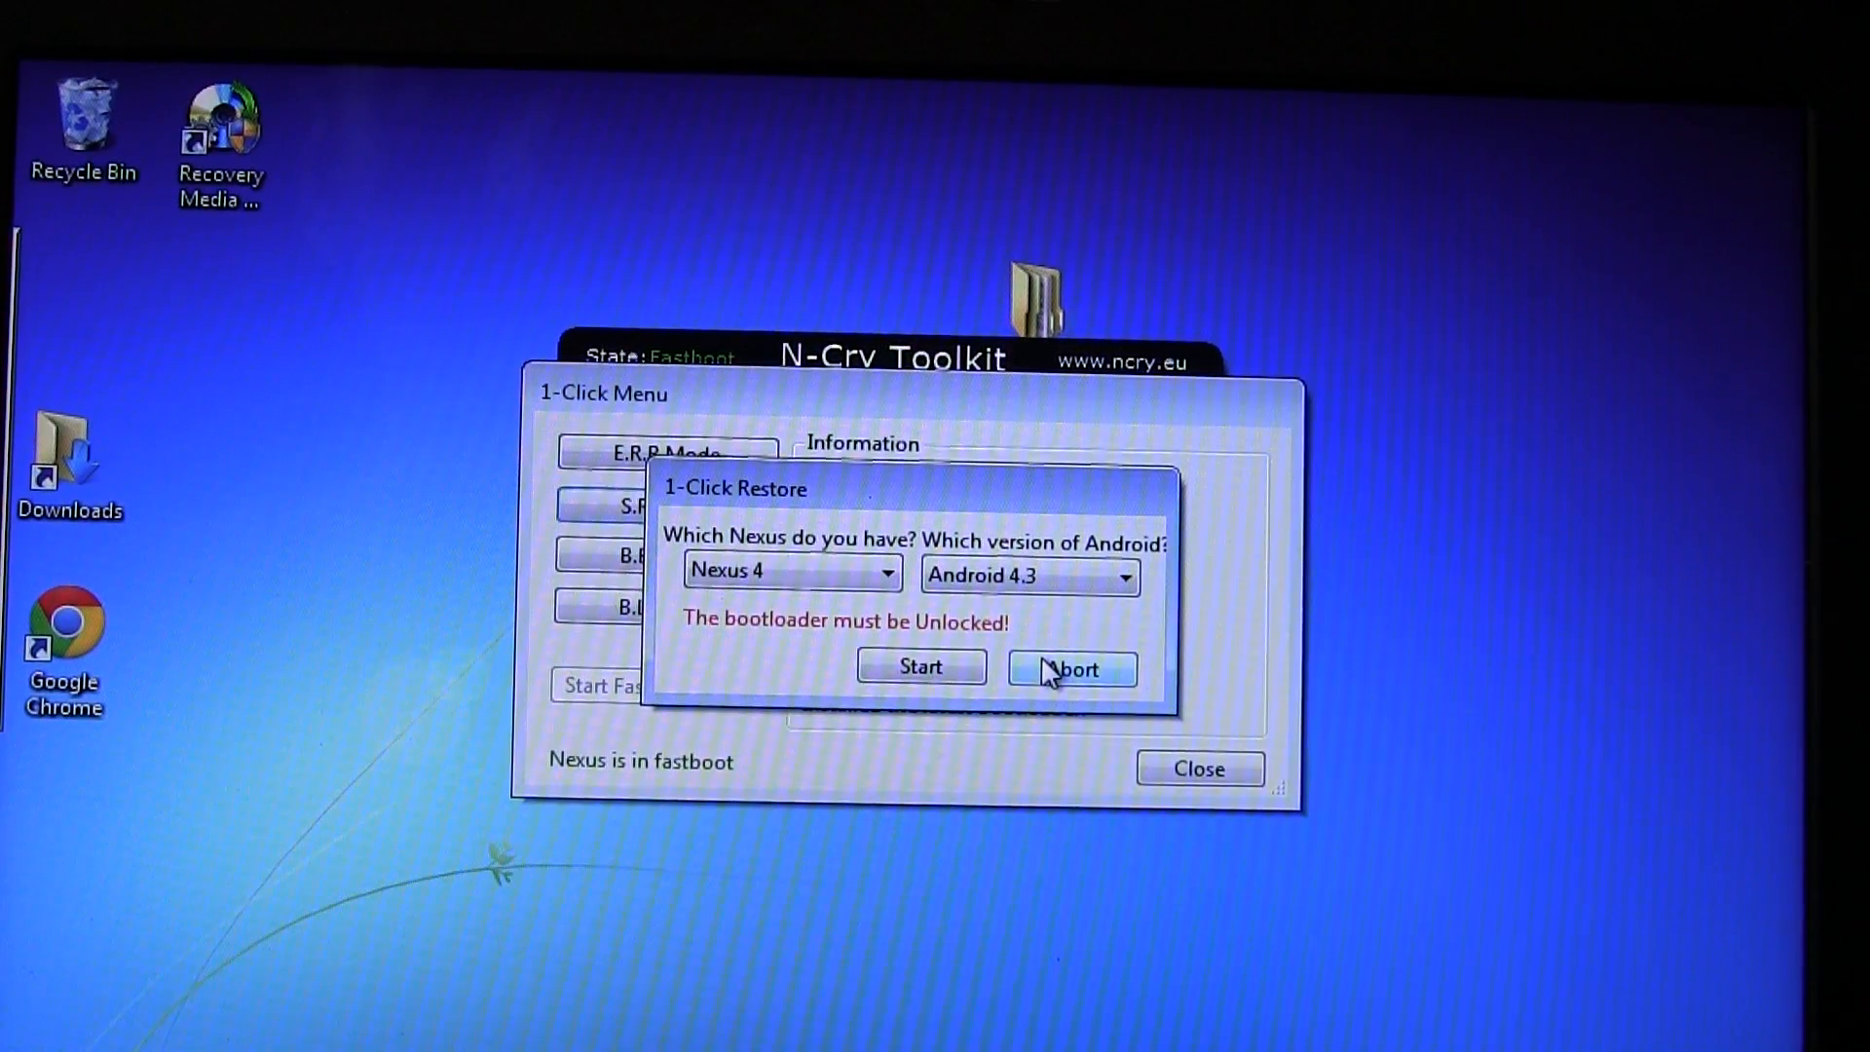
left_click(919, 666)
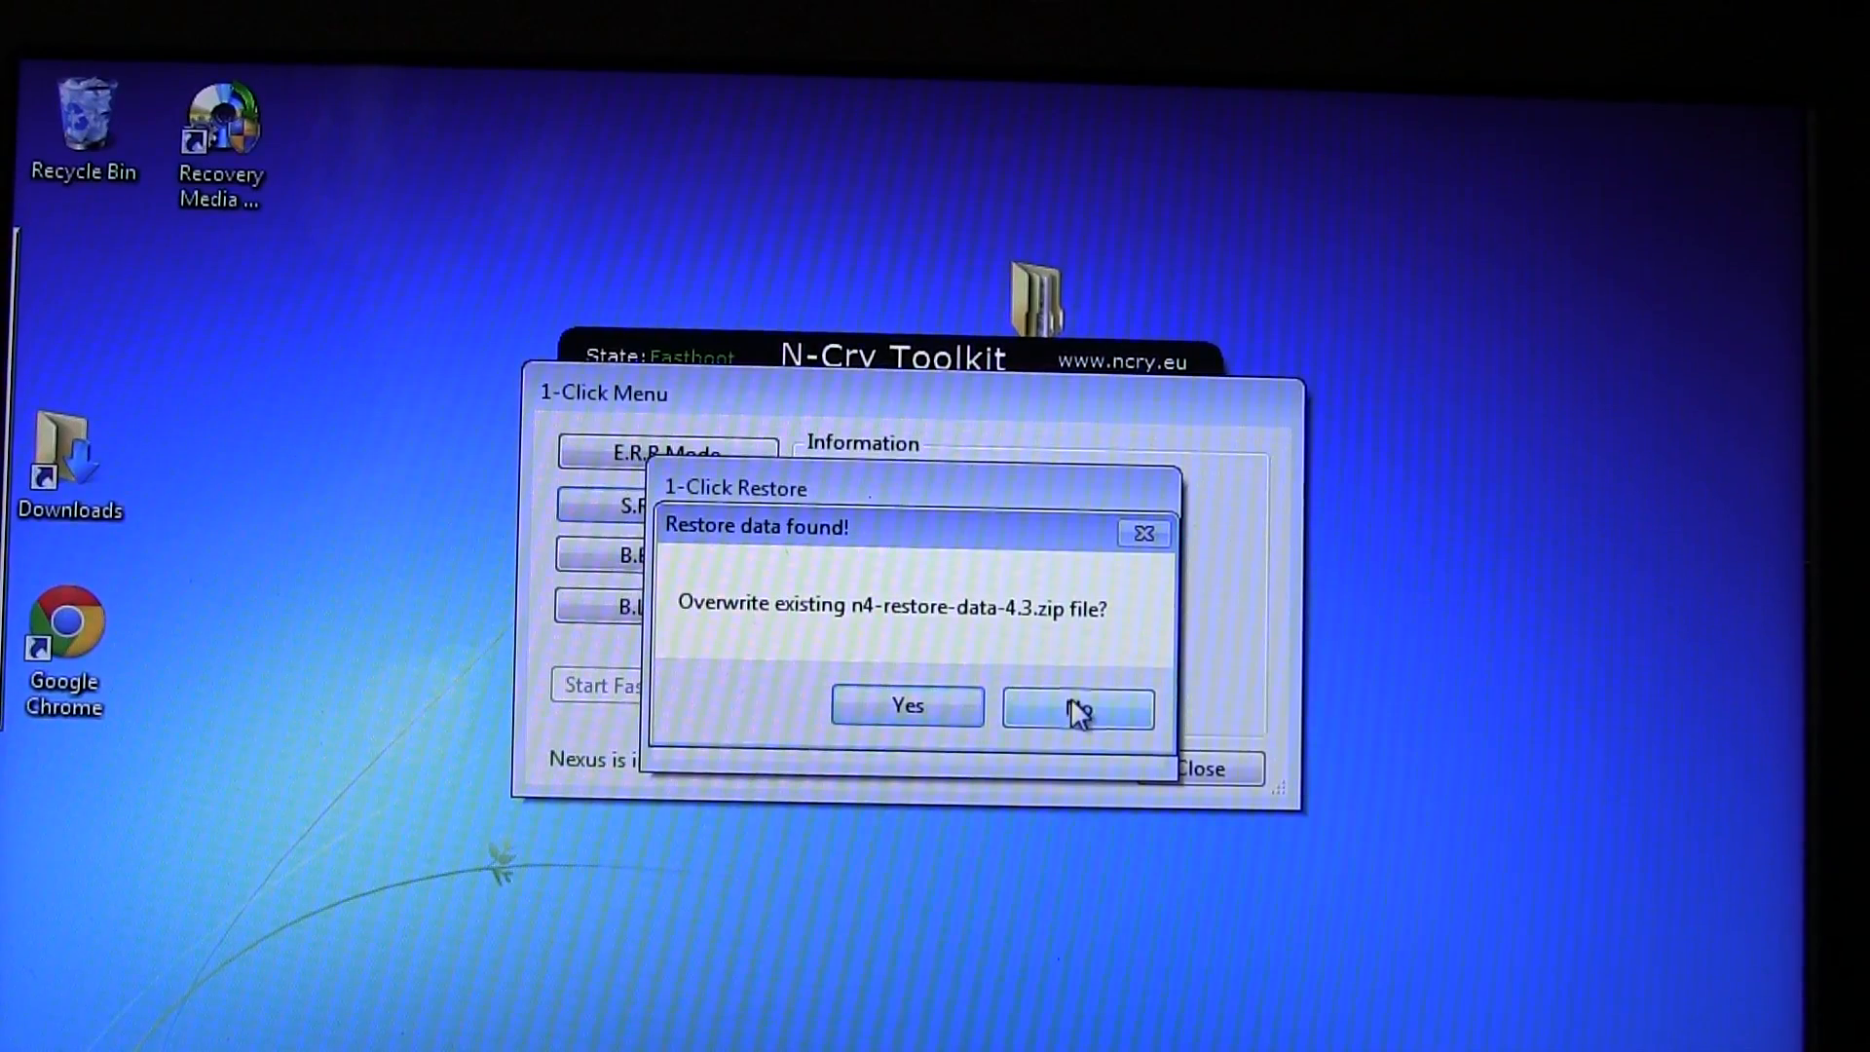
Answer No to keep the existing n4-restore-data-4.3.zip.
left_click(906, 705)
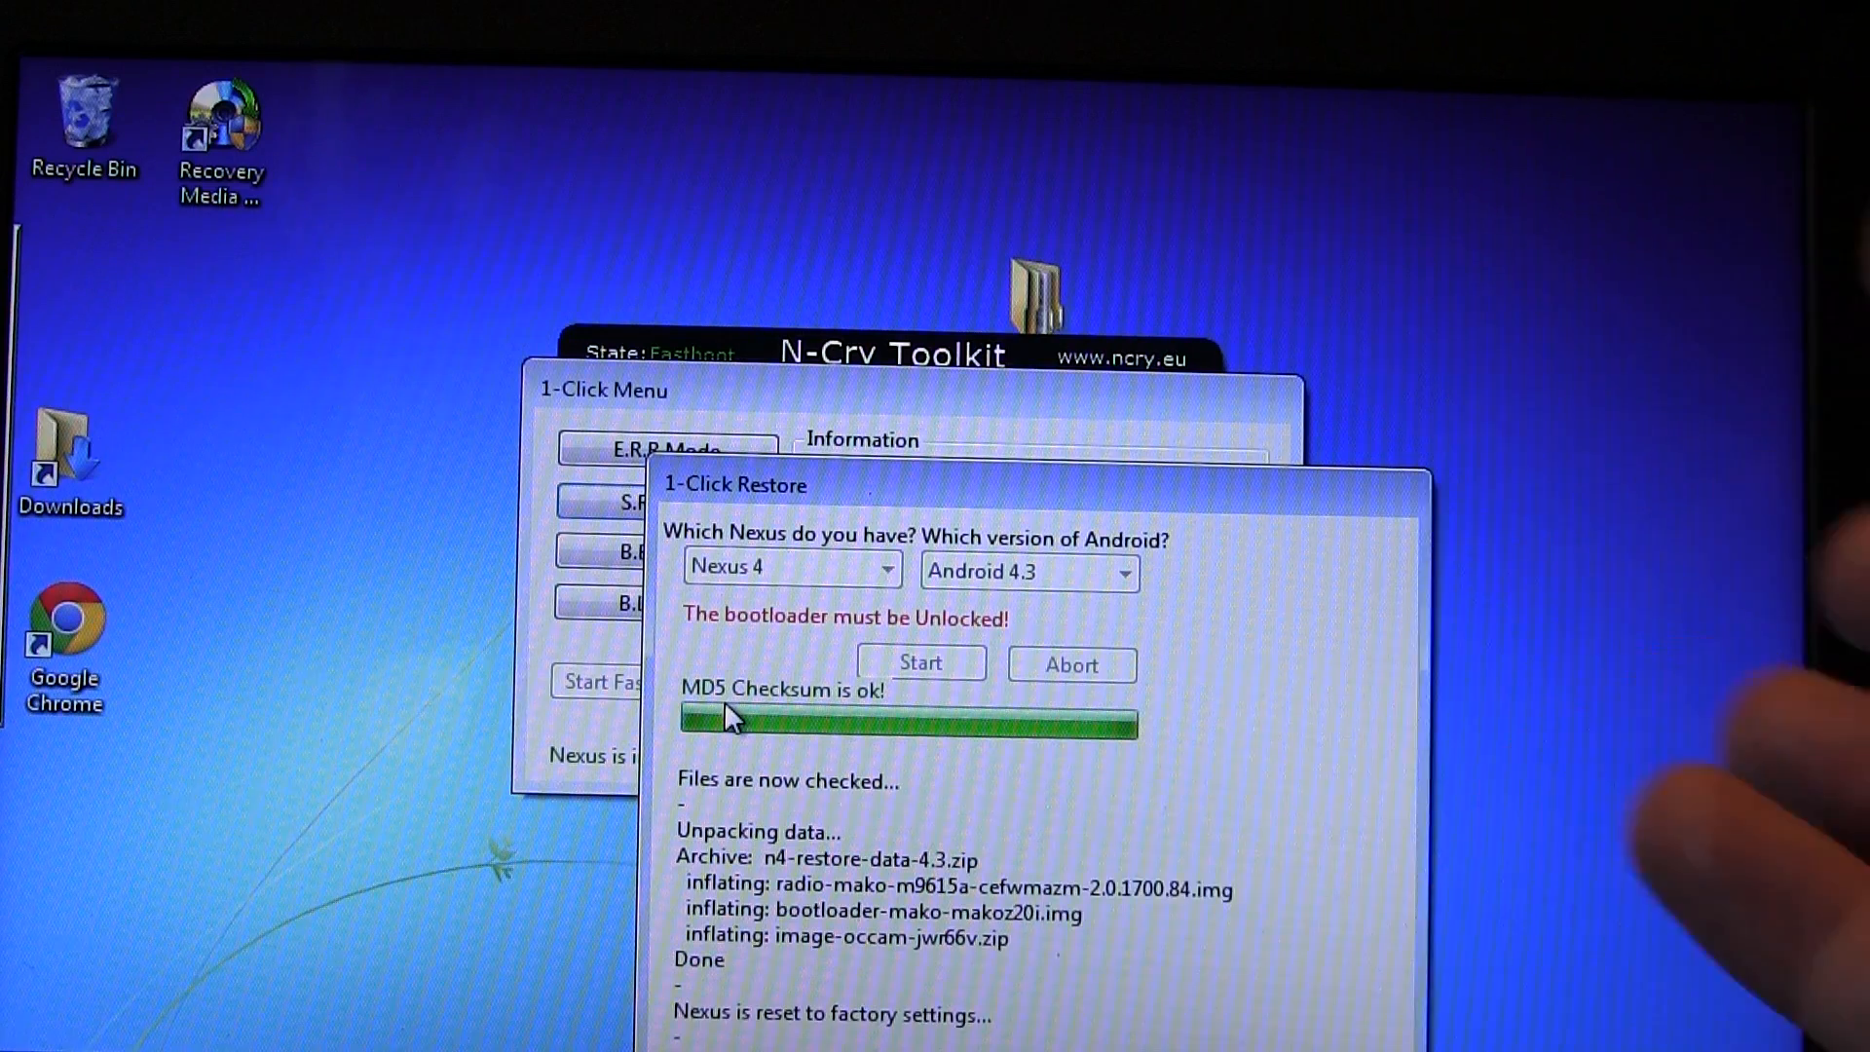
Follow the restore log through the MD5 check, unpacking and factory reset.
scroll("down", 3)
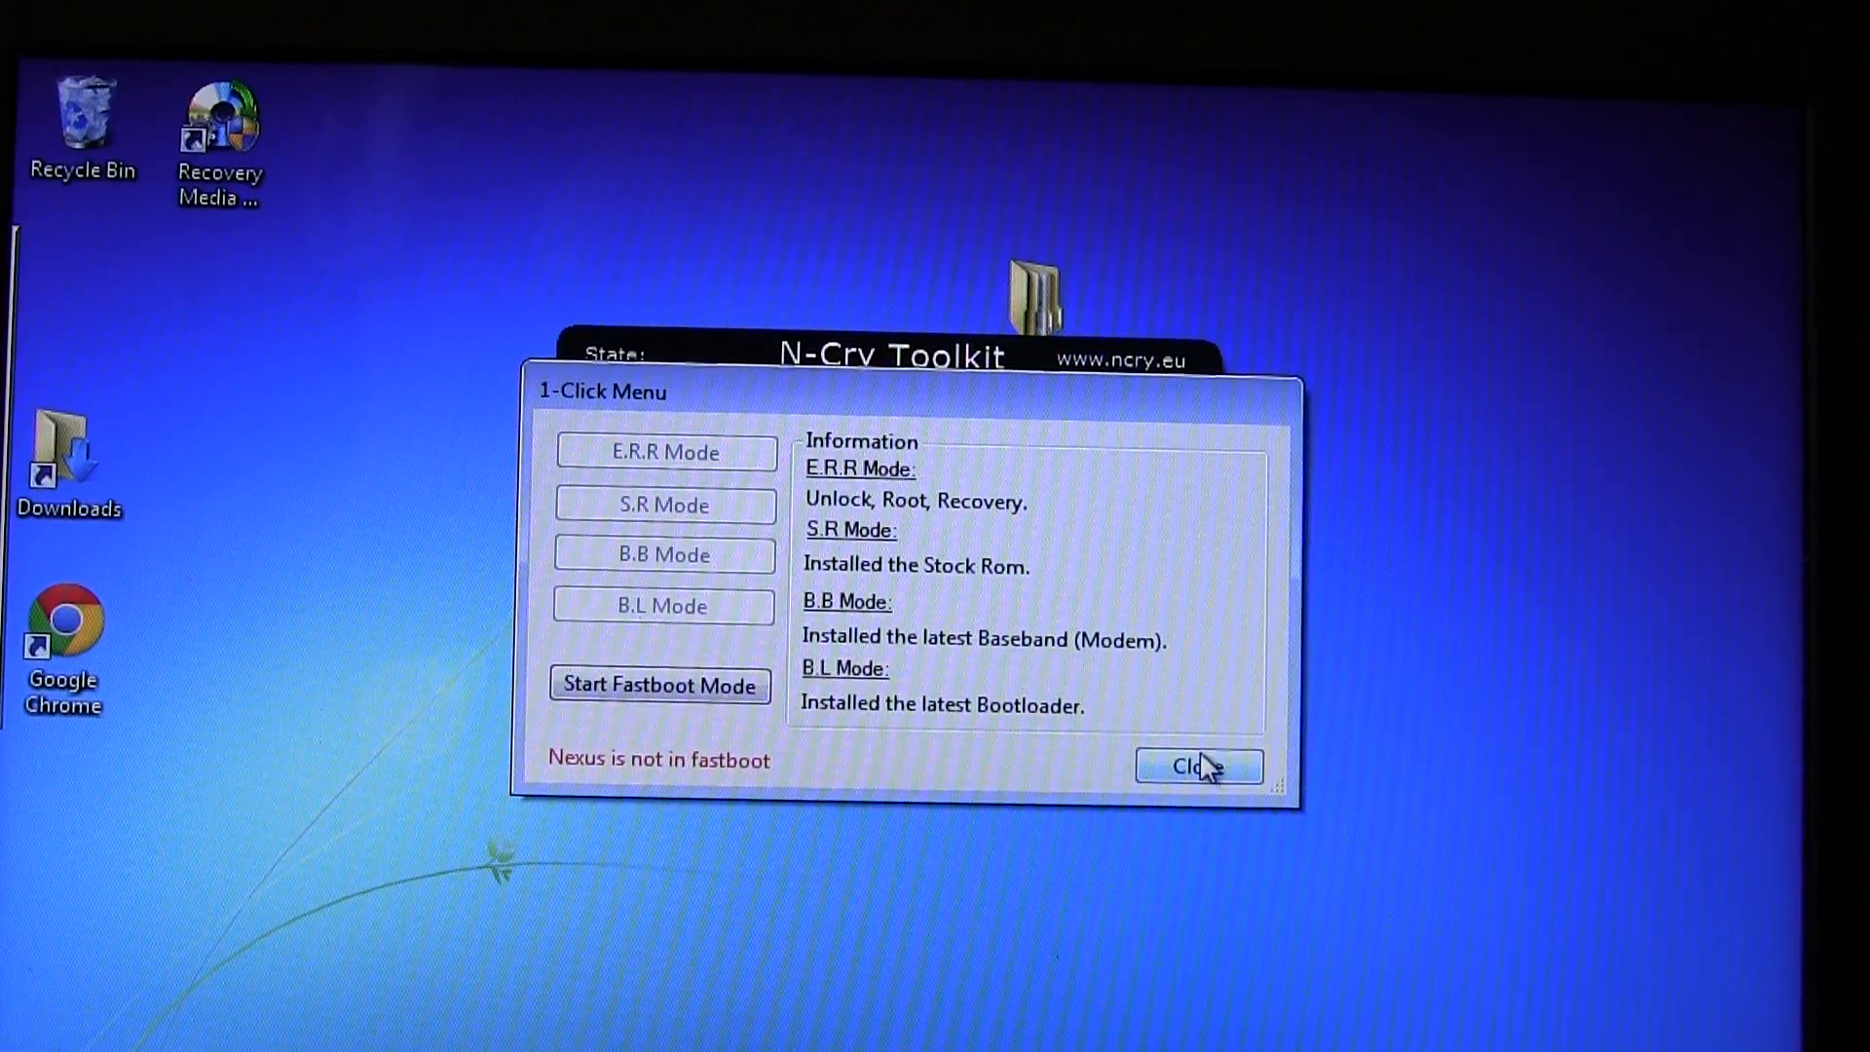
Close the 1-Click menu to return to the toolkit's main window.
left_click(1198, 765)
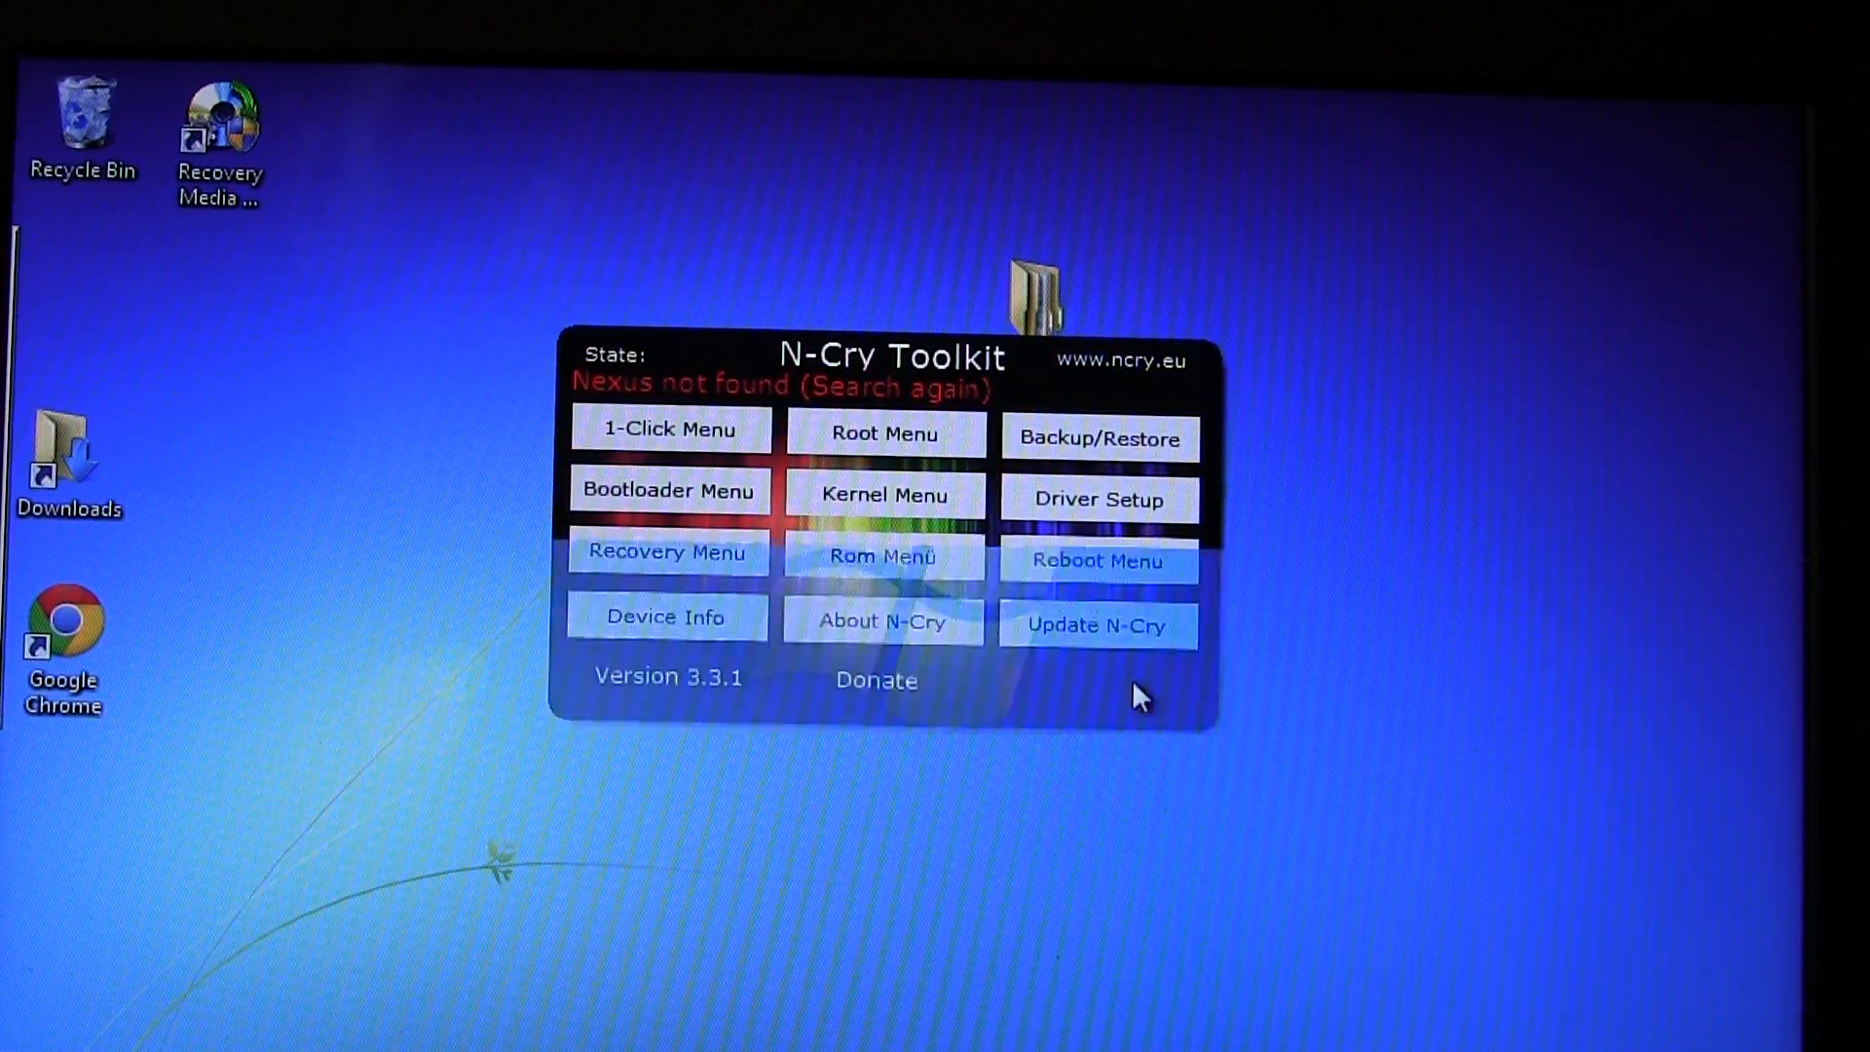